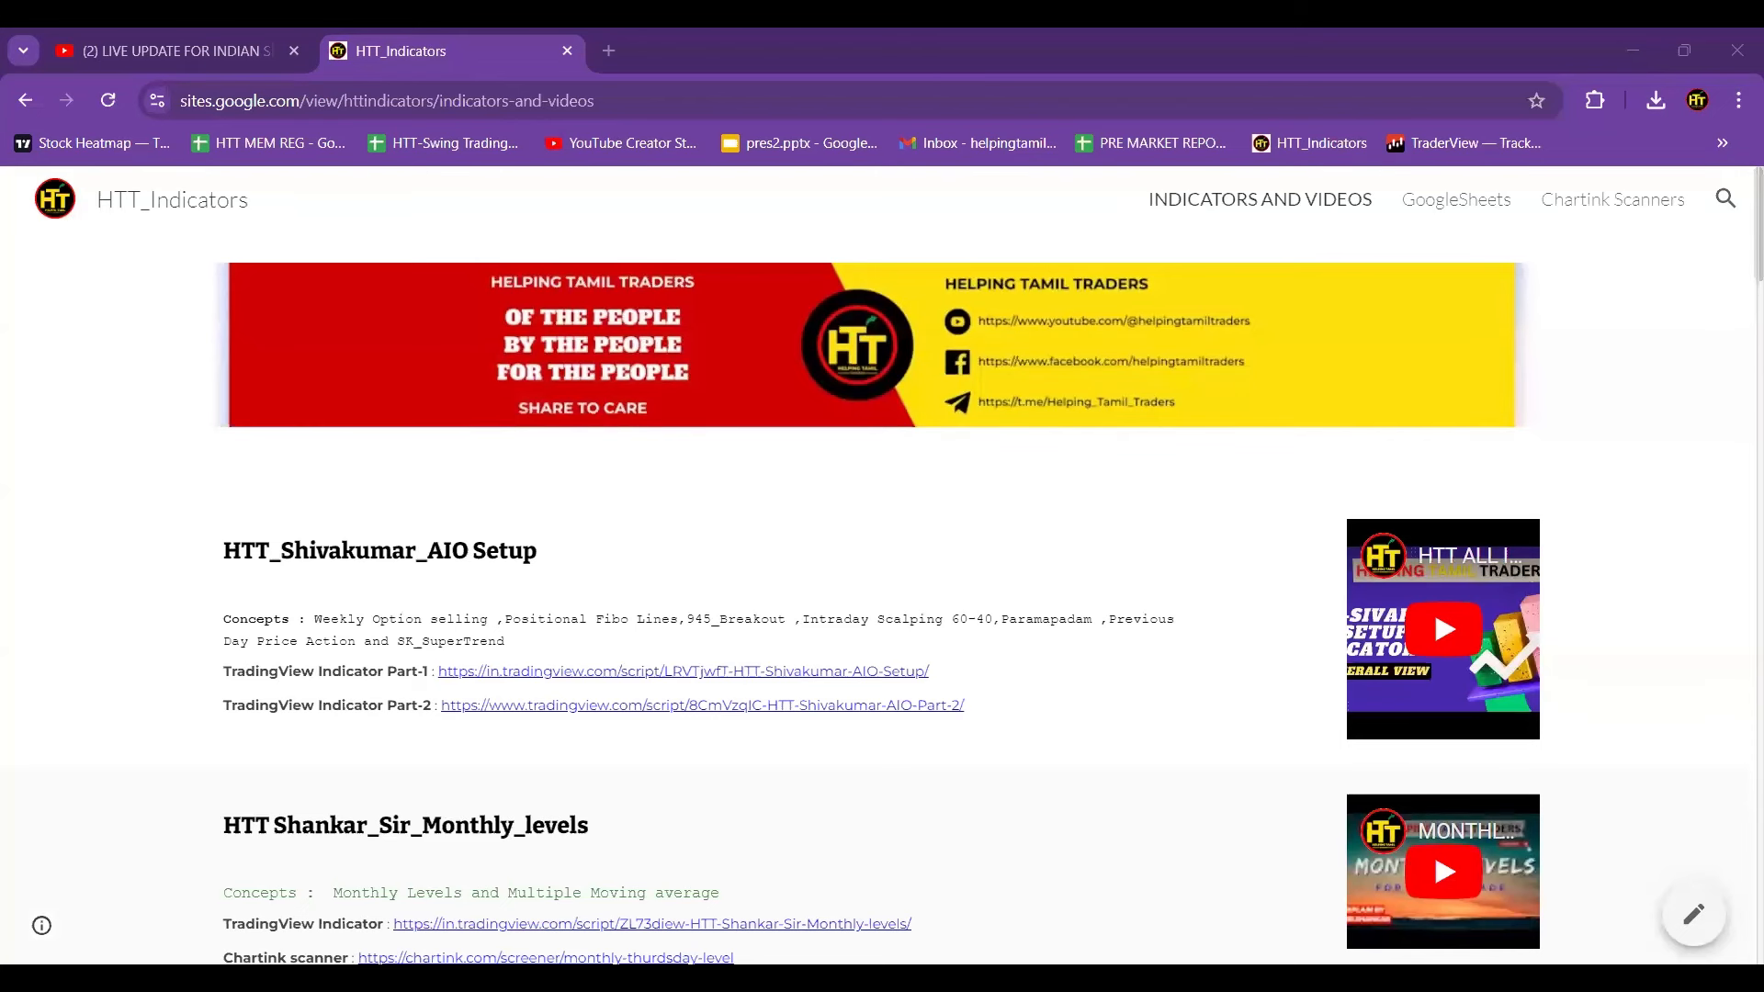
mouse_move(698, 642)
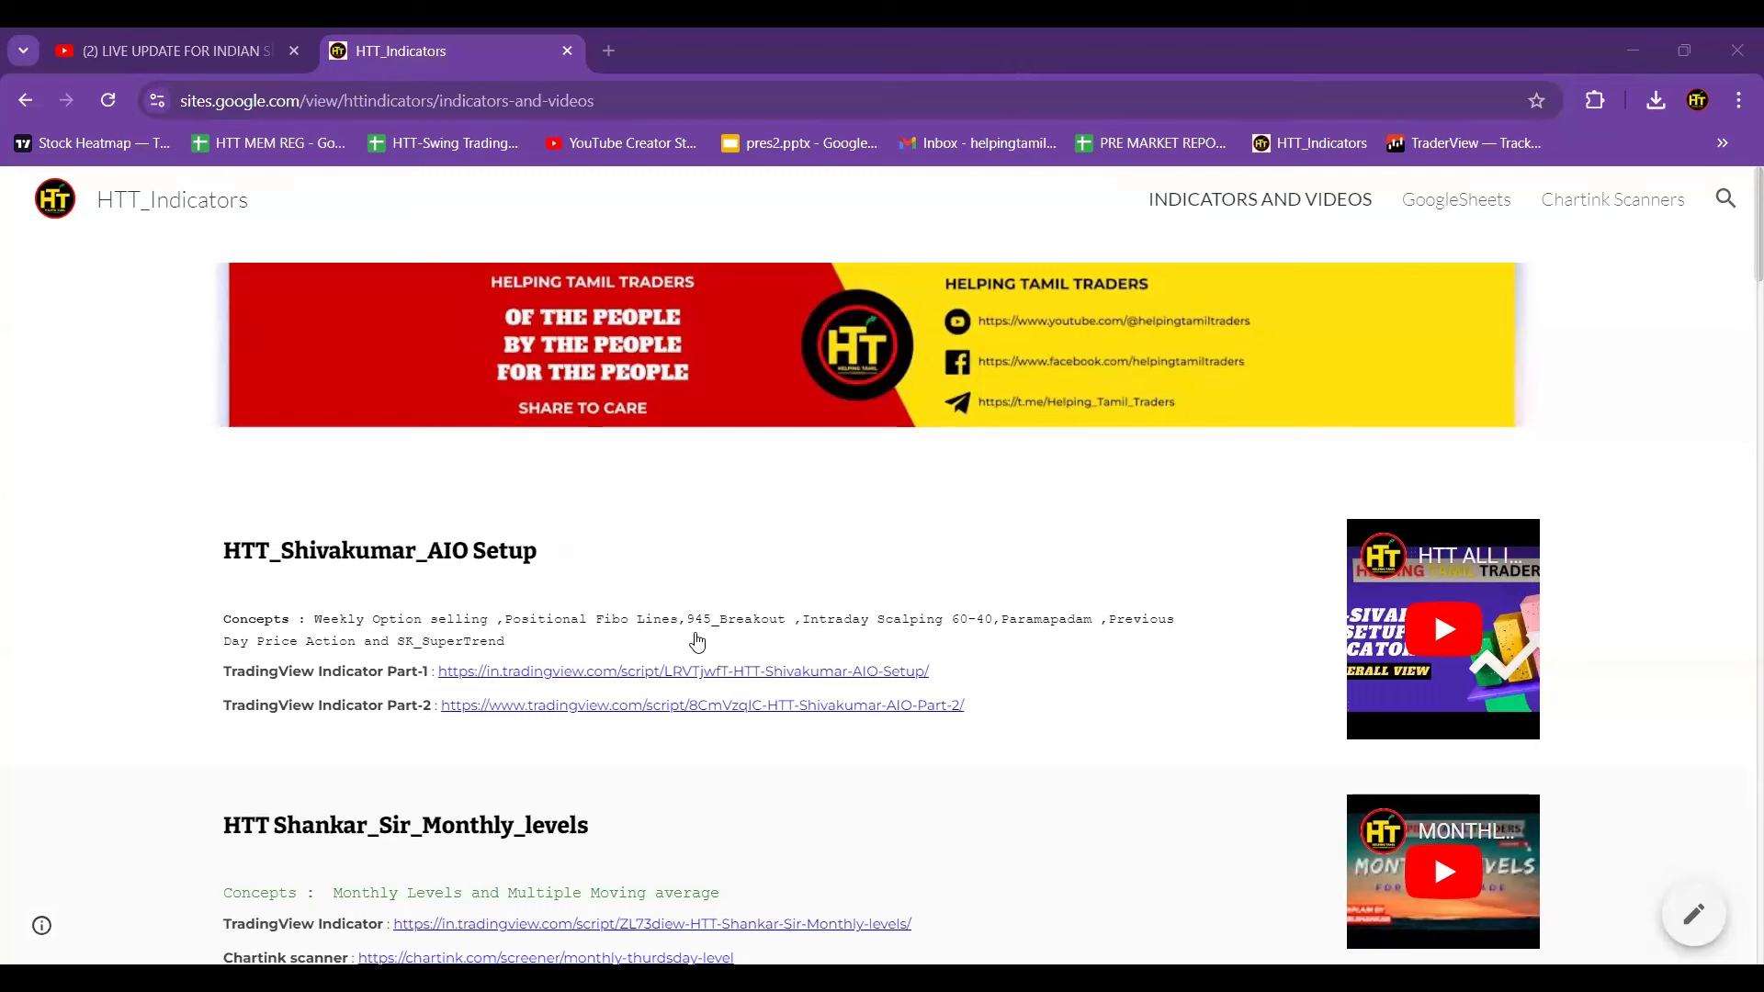
mouse_move(466, 179)
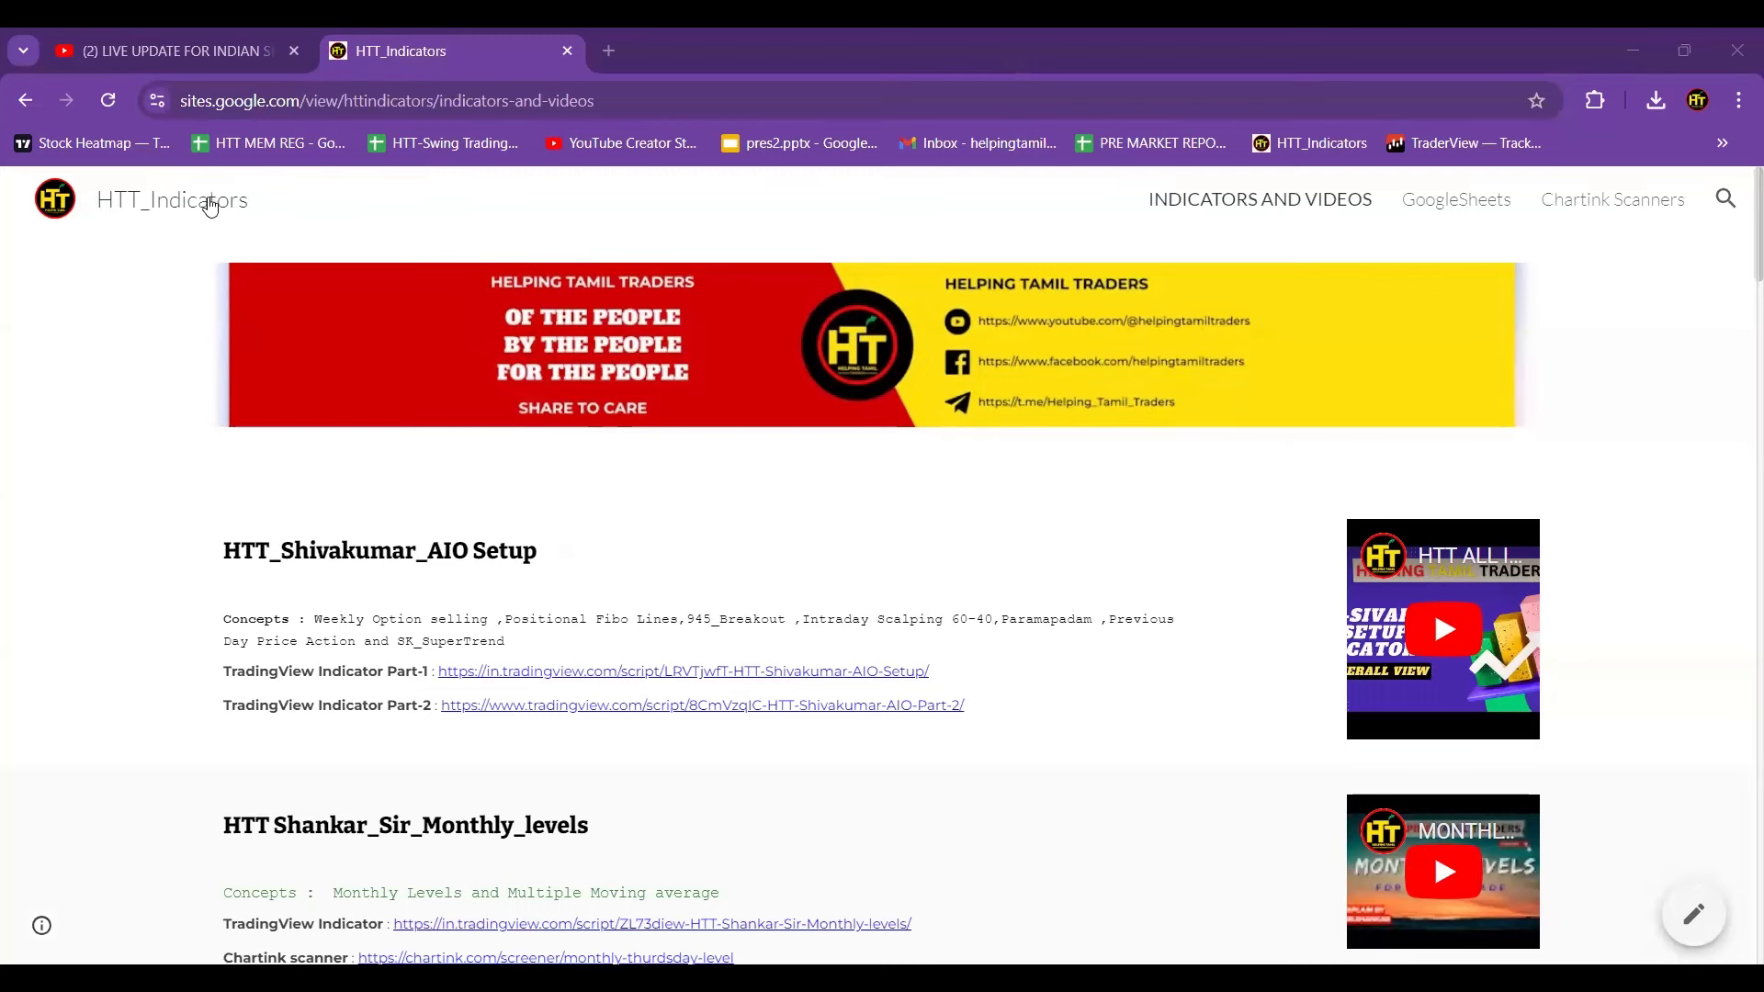
mouse_move(741, 122)
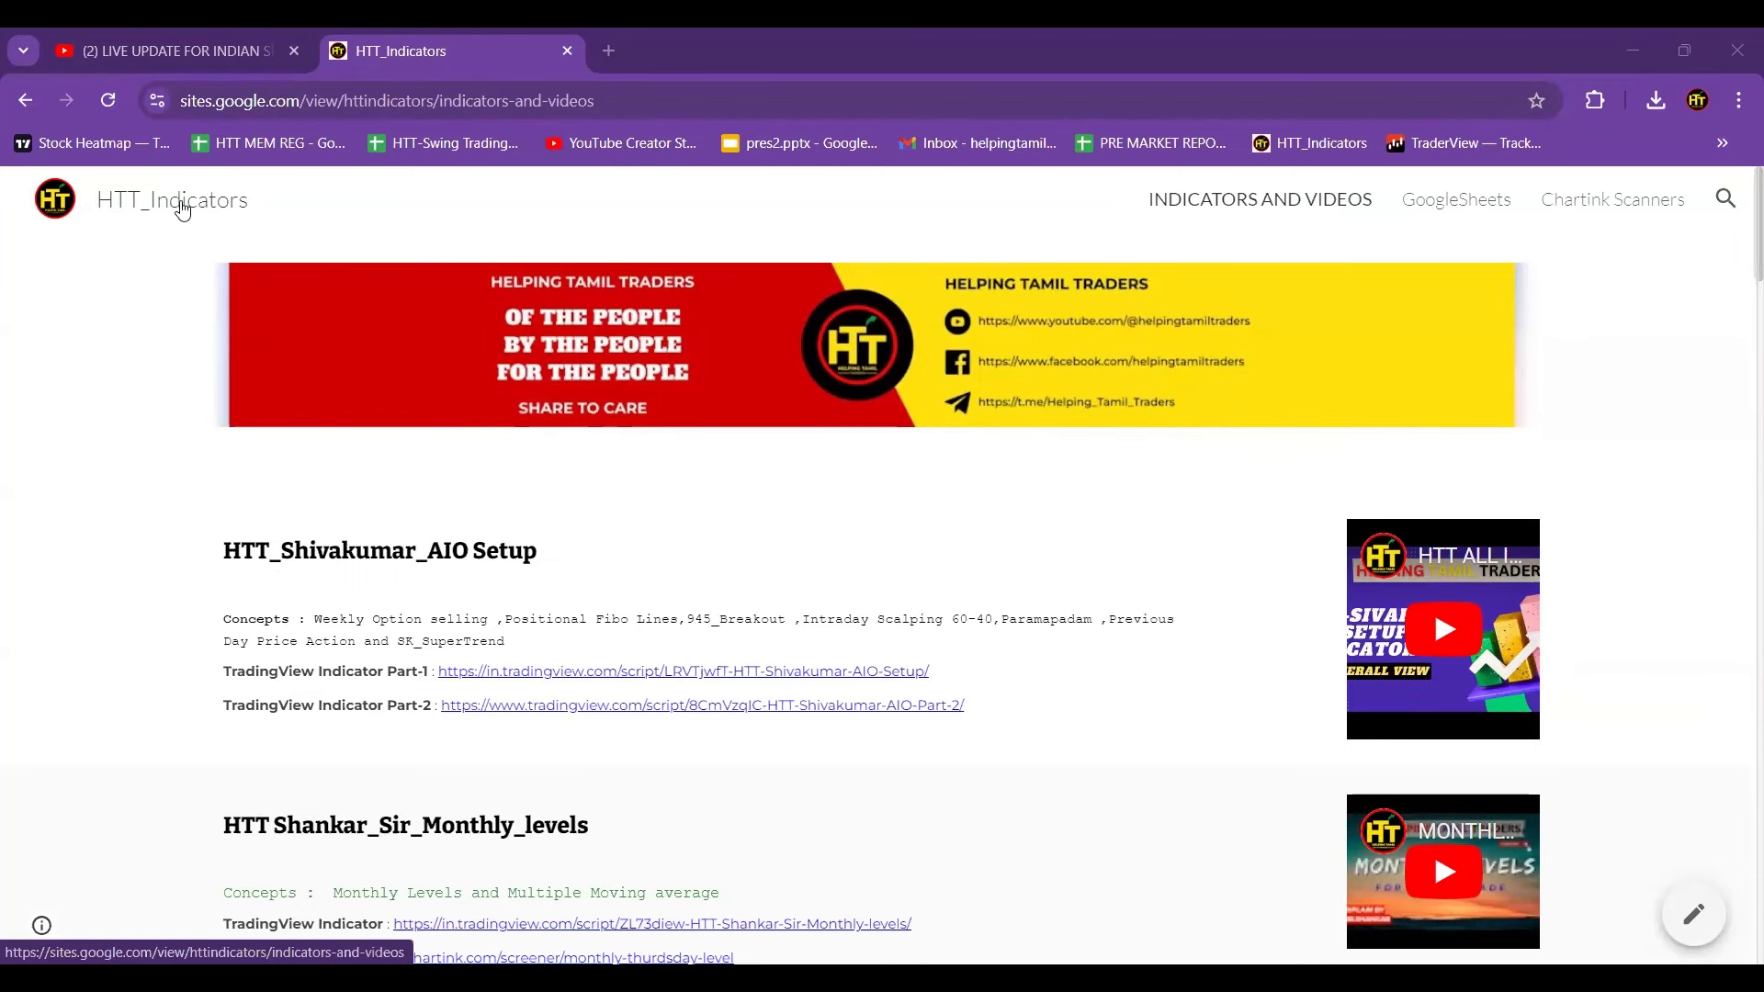
mouse_move(230, 100)
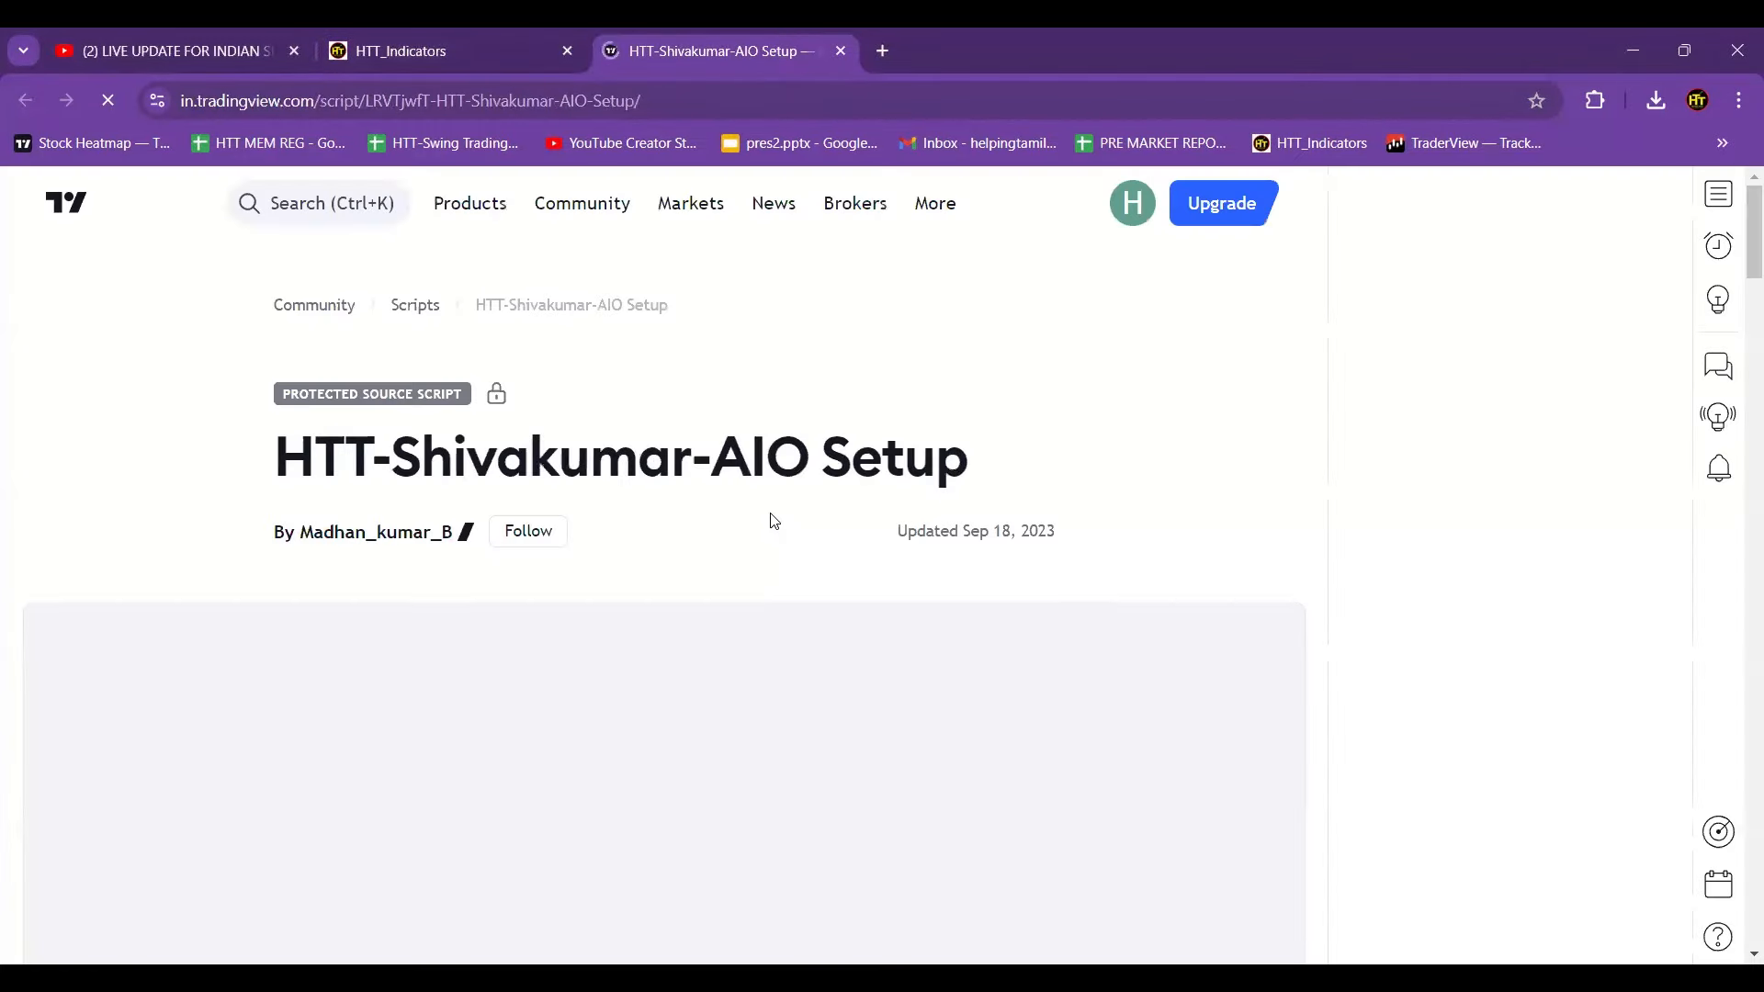
Scroll down the Indicators and Videos page after opening the HTT-Shivakumar-AIO Setup TradingView script.
scroll(down, 3)
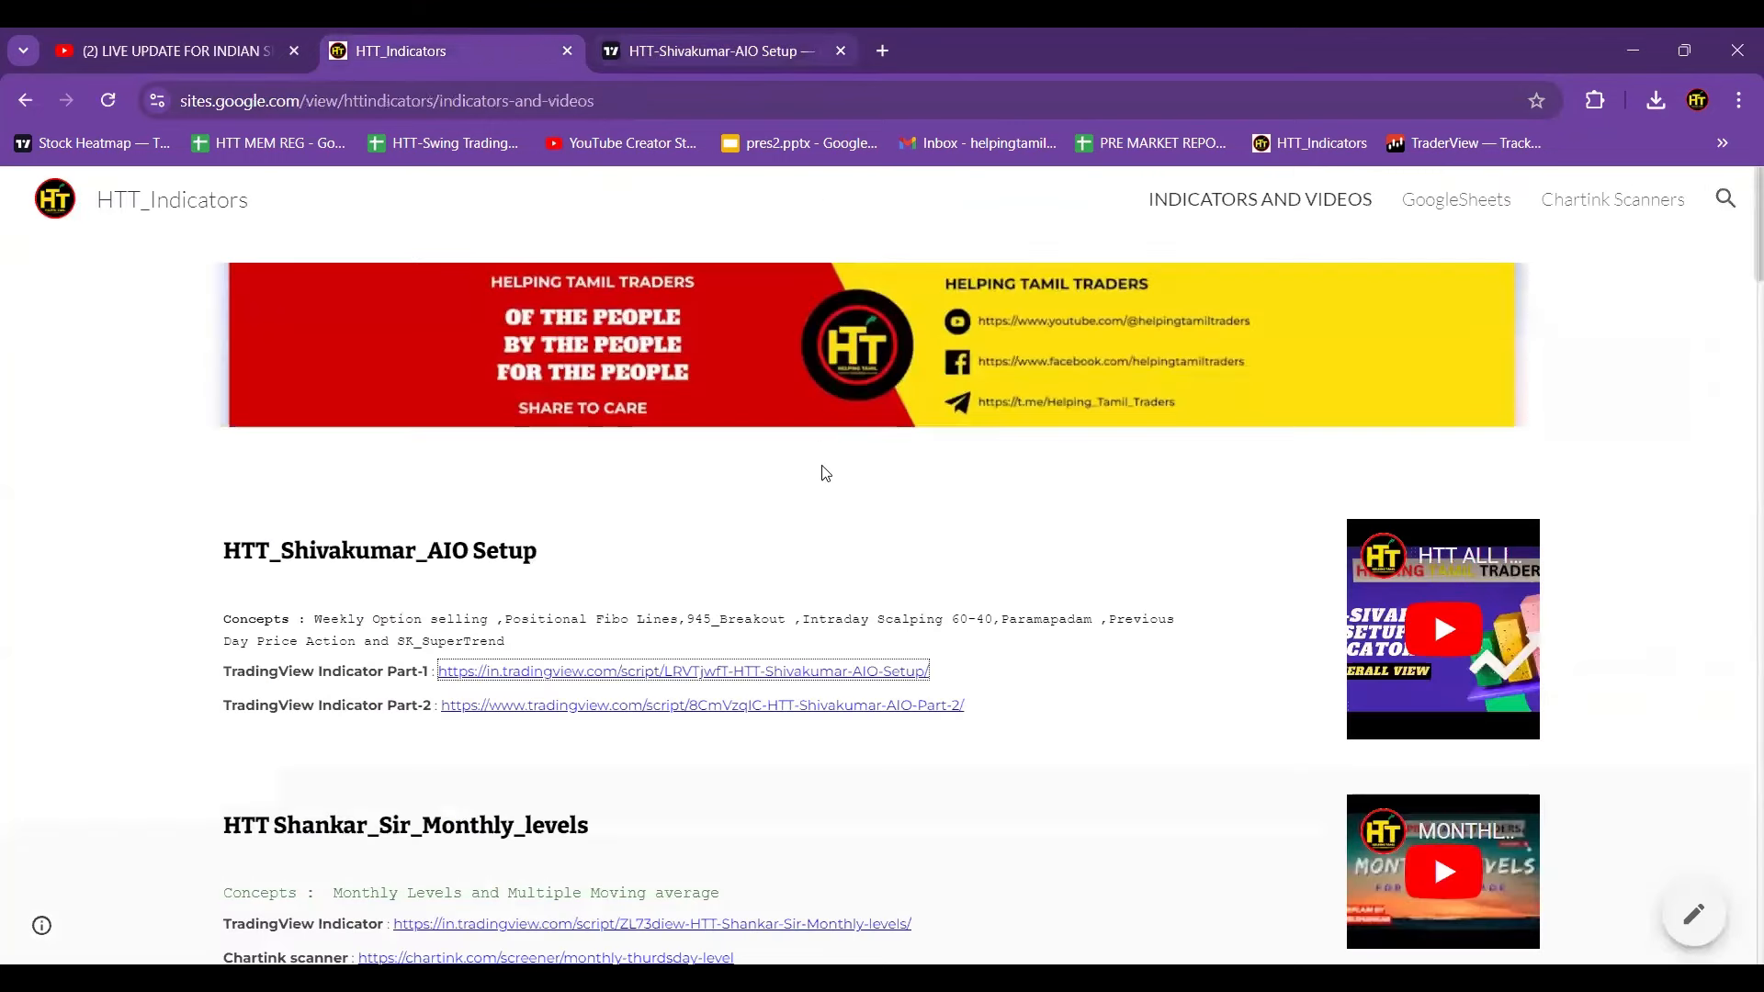
mouse_move(1650, 756)
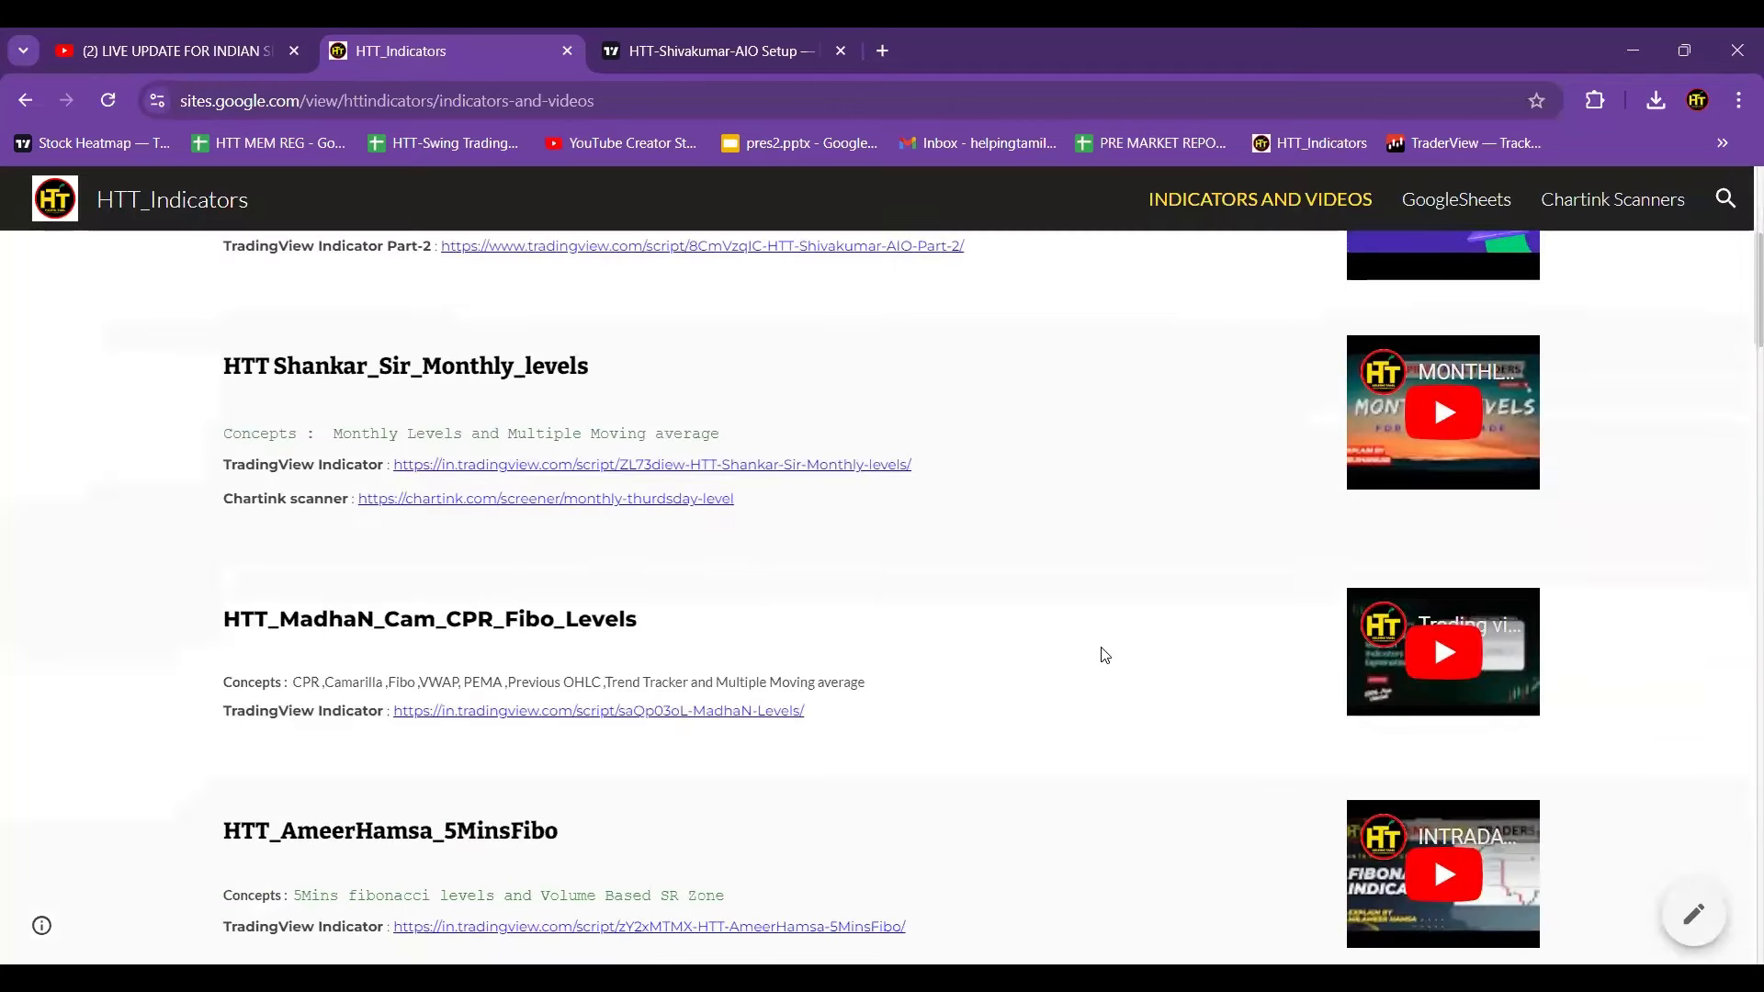
Scroll past the indicator list and open the GoogleSheets page listing the HTT Share sheet.
scroll(down, 3)
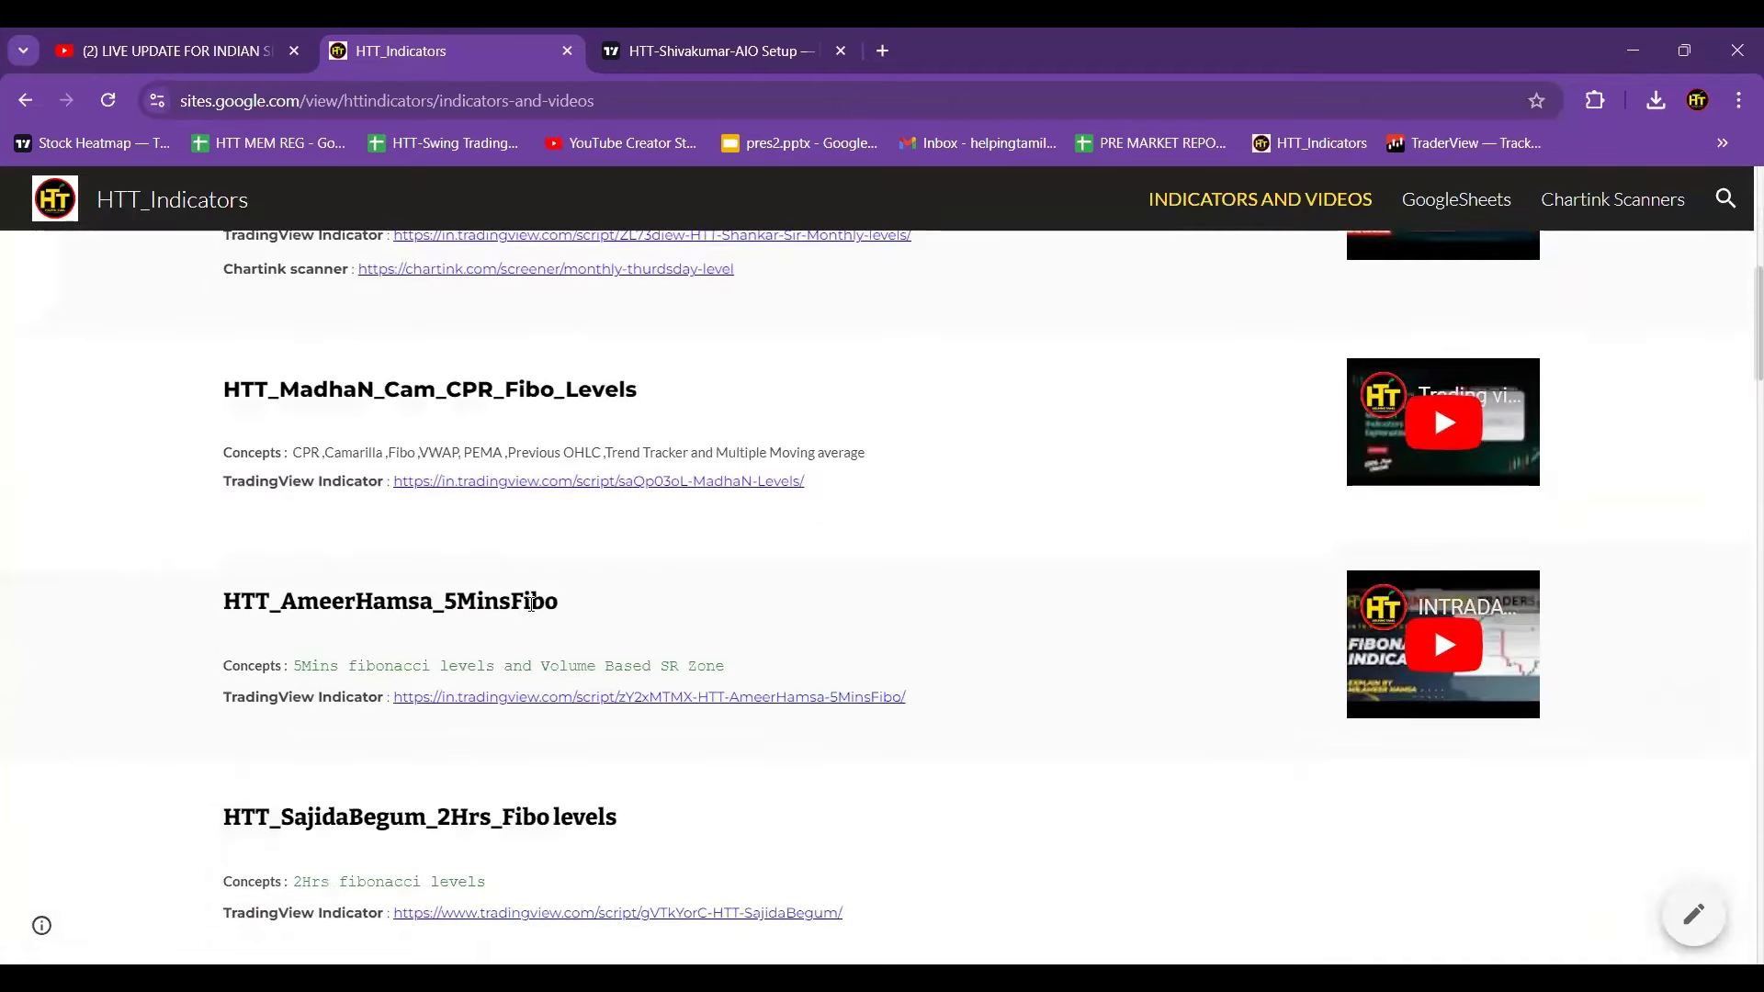
scroll(down, 3)
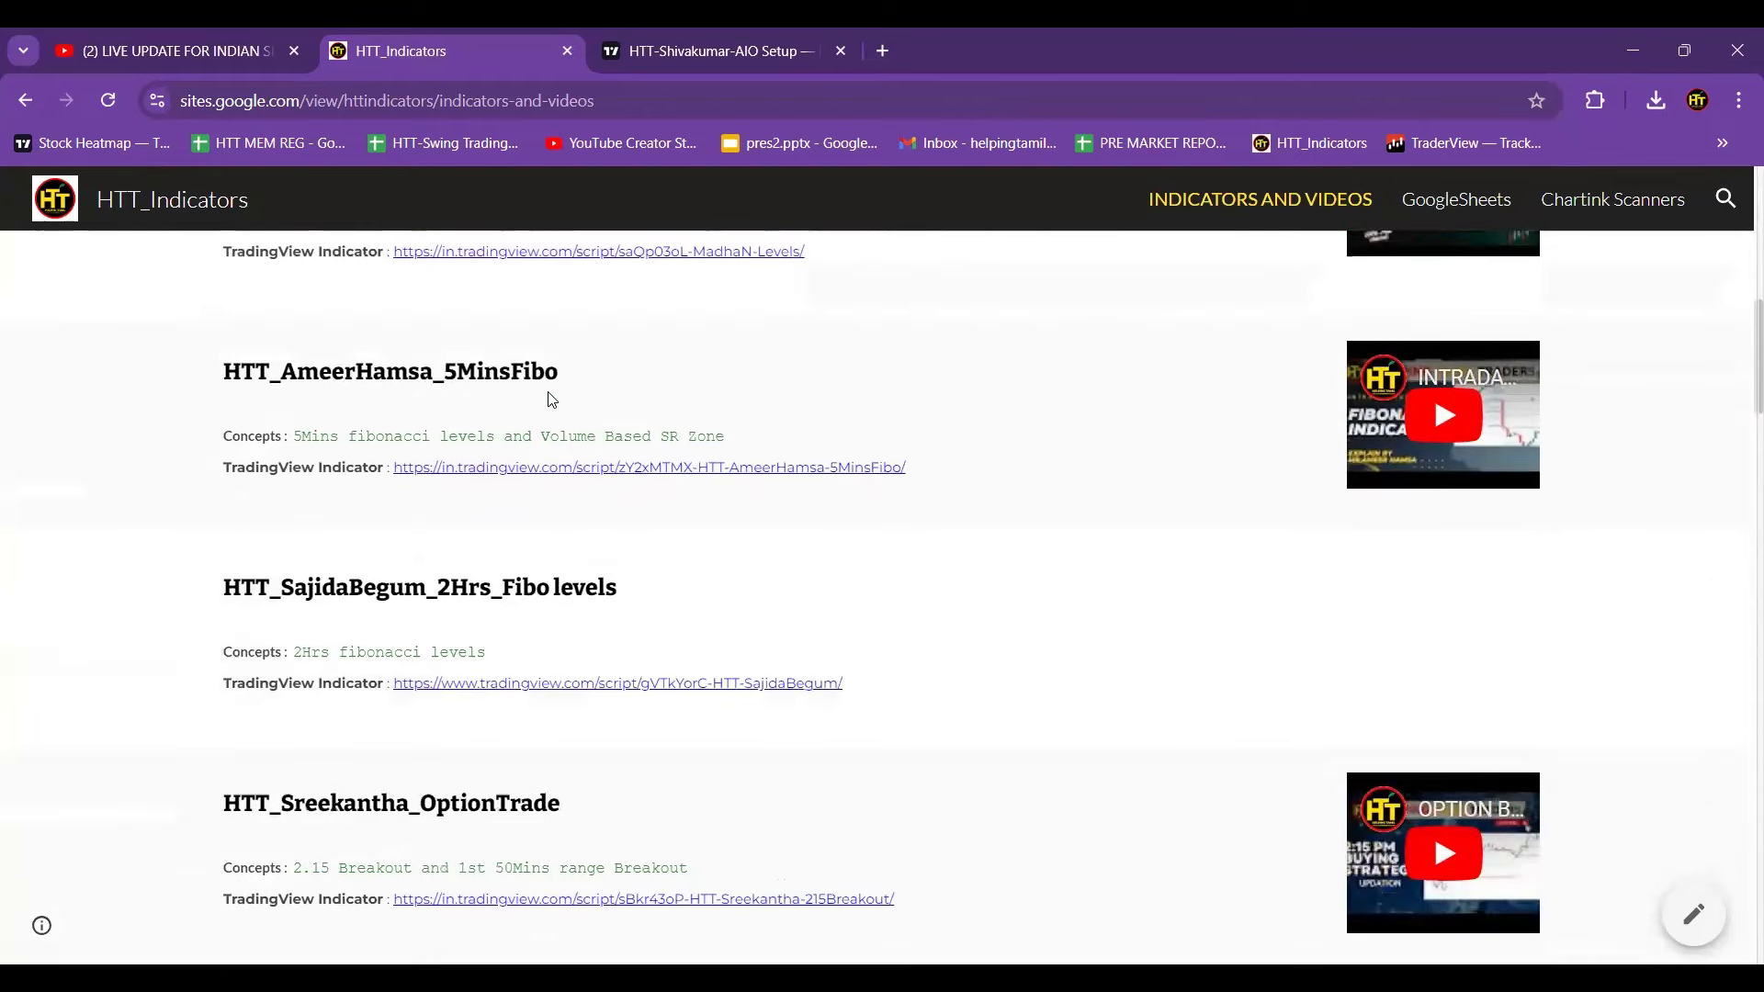
scroll(down, 3)
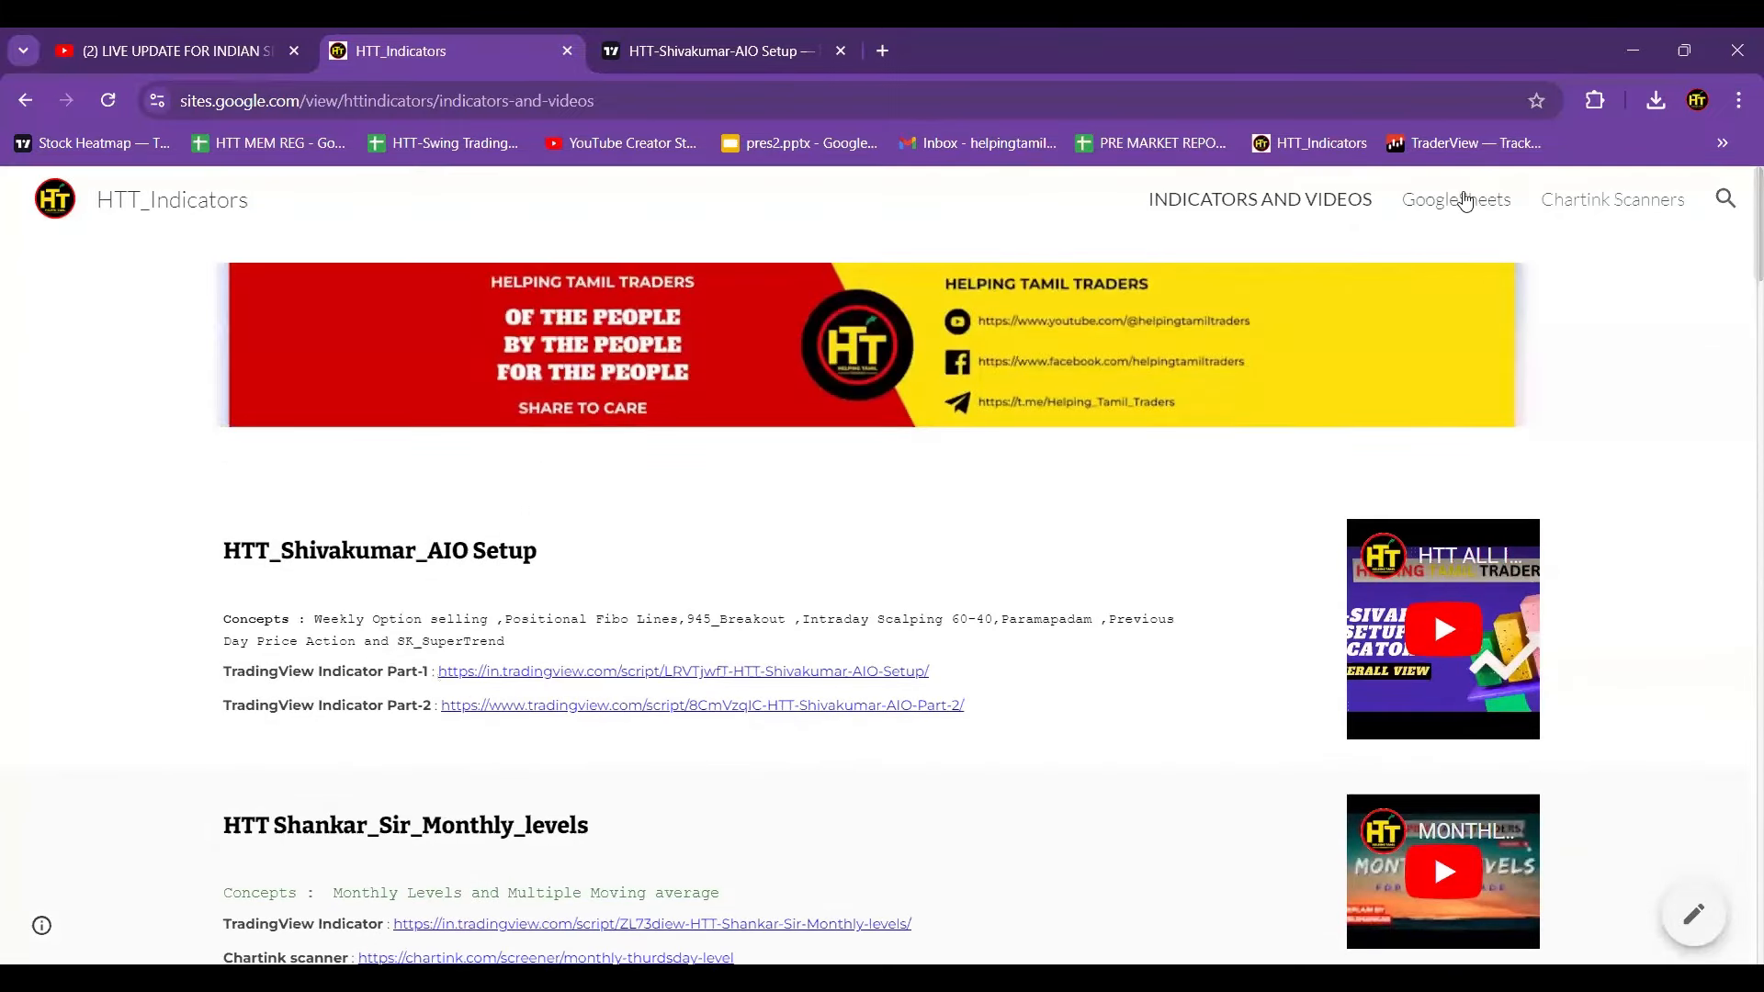
click(1455, 200)
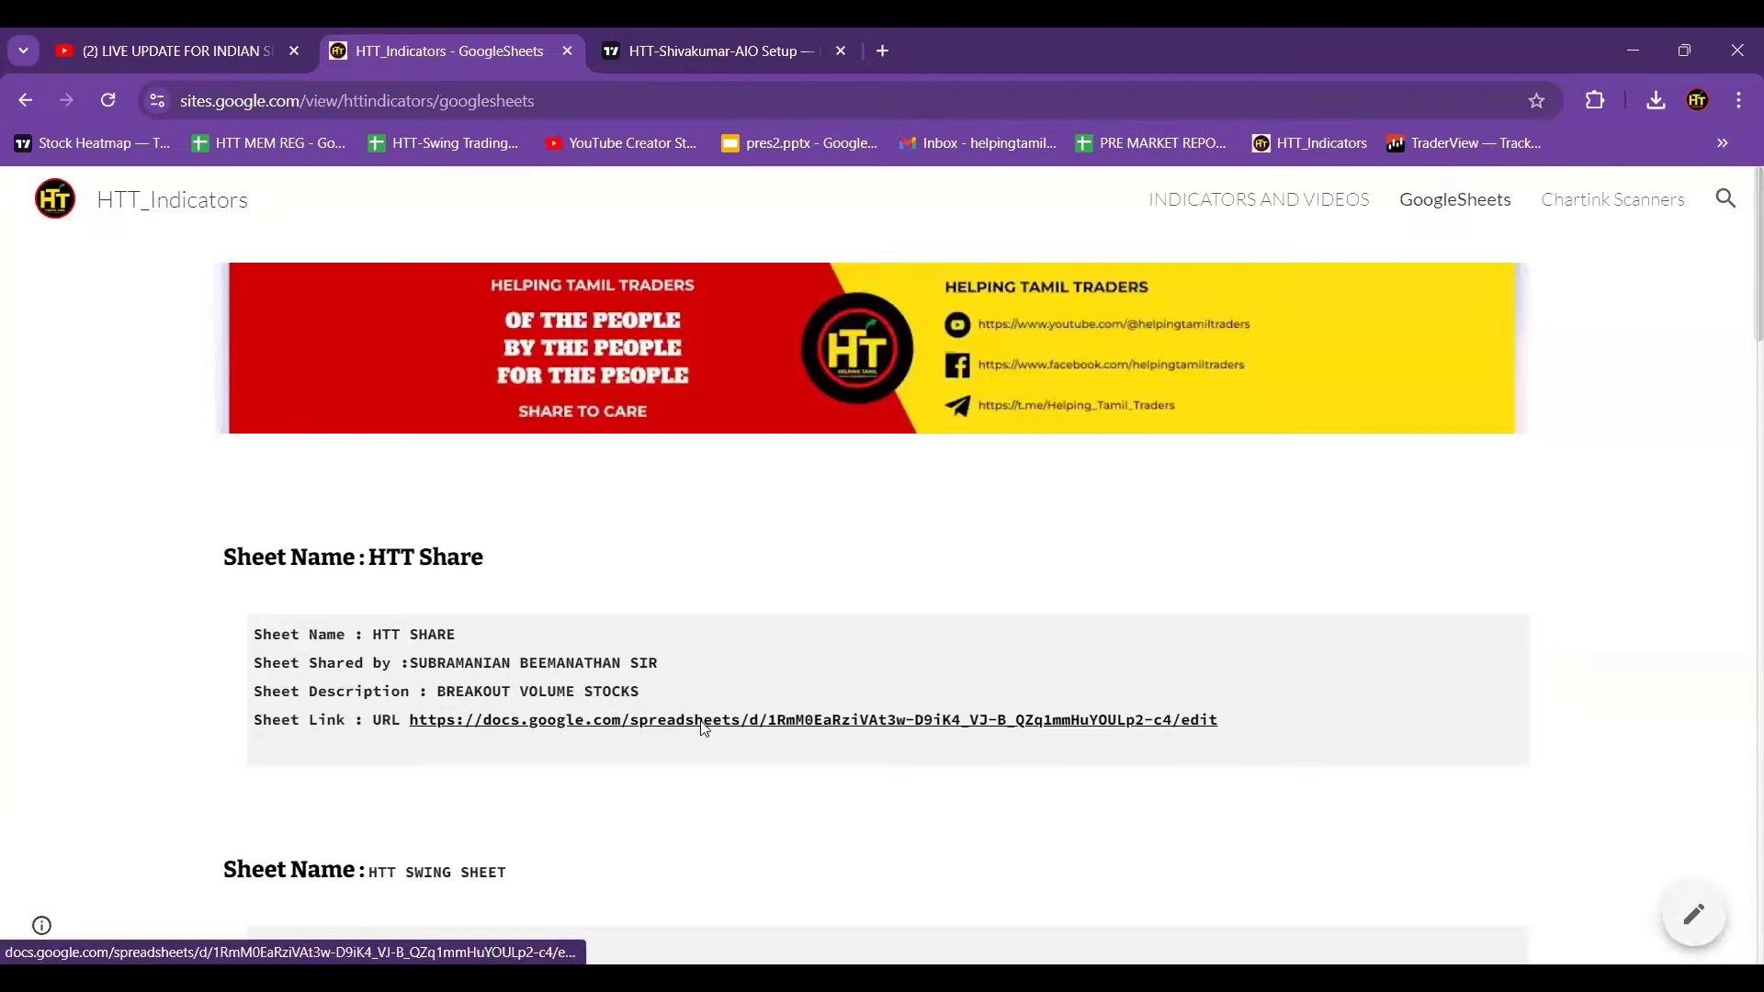
click(812, 720)
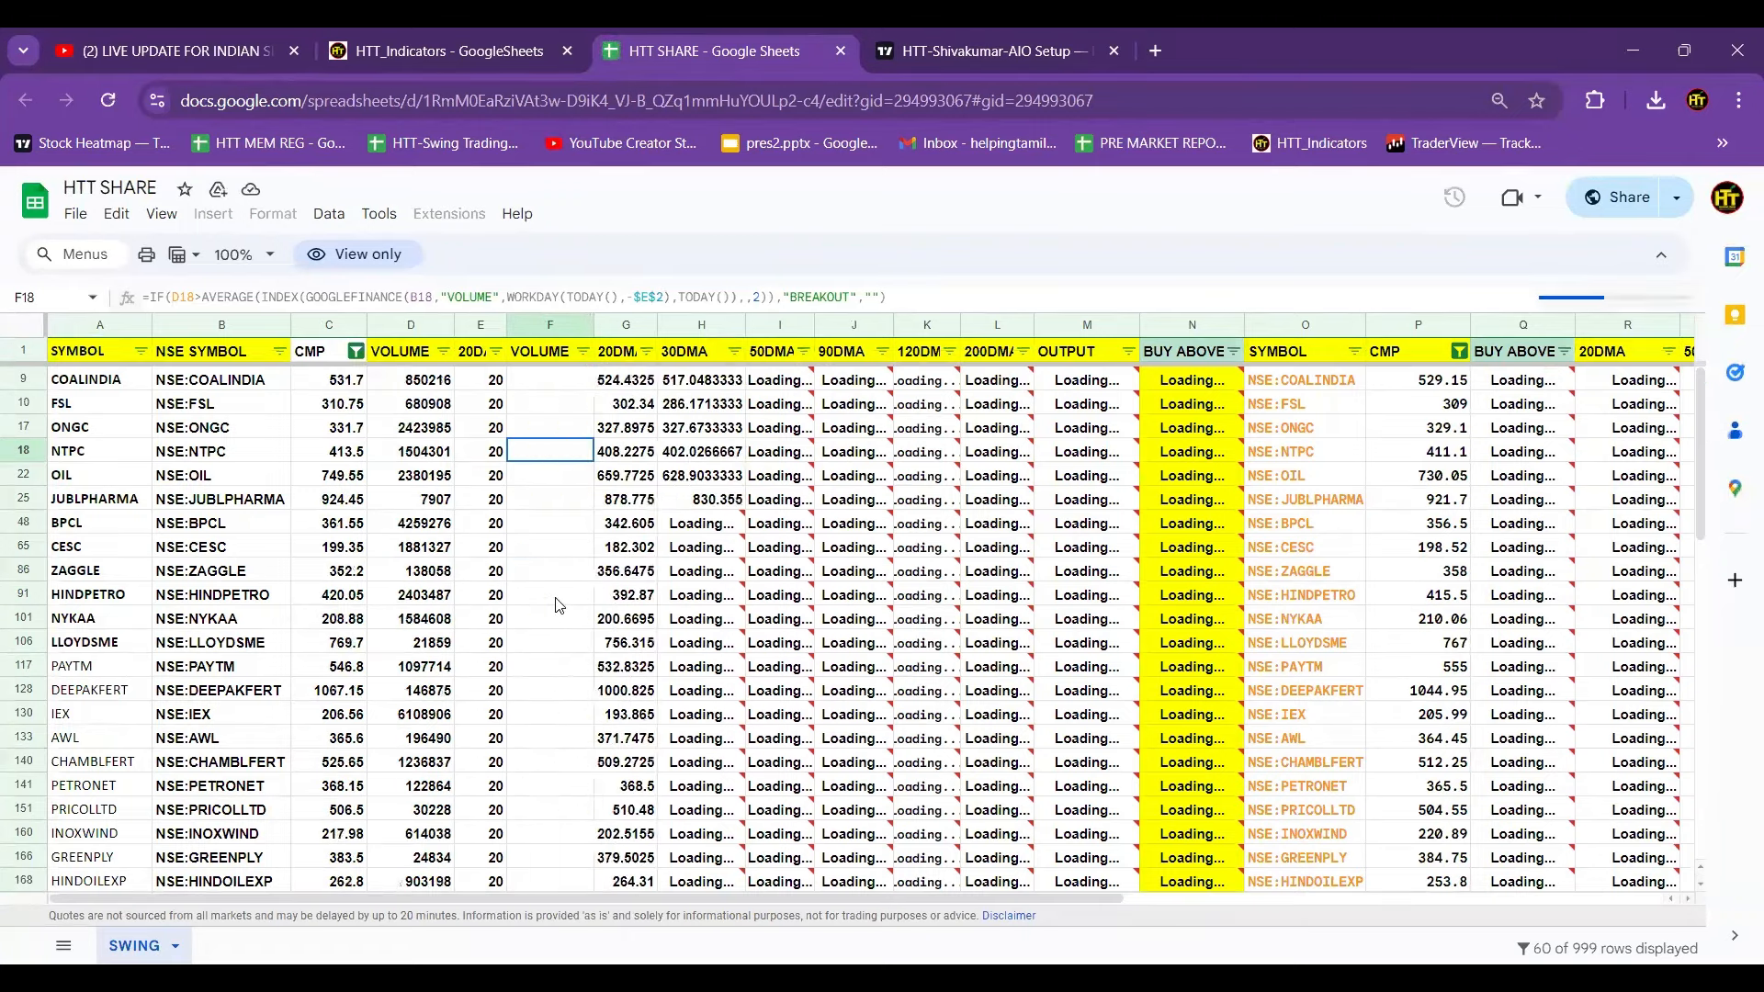
Scroll the HTT SHARE SWING sheet, then return to the HTT_Indicators GoogleSheets tab.
scroll(down, 3)
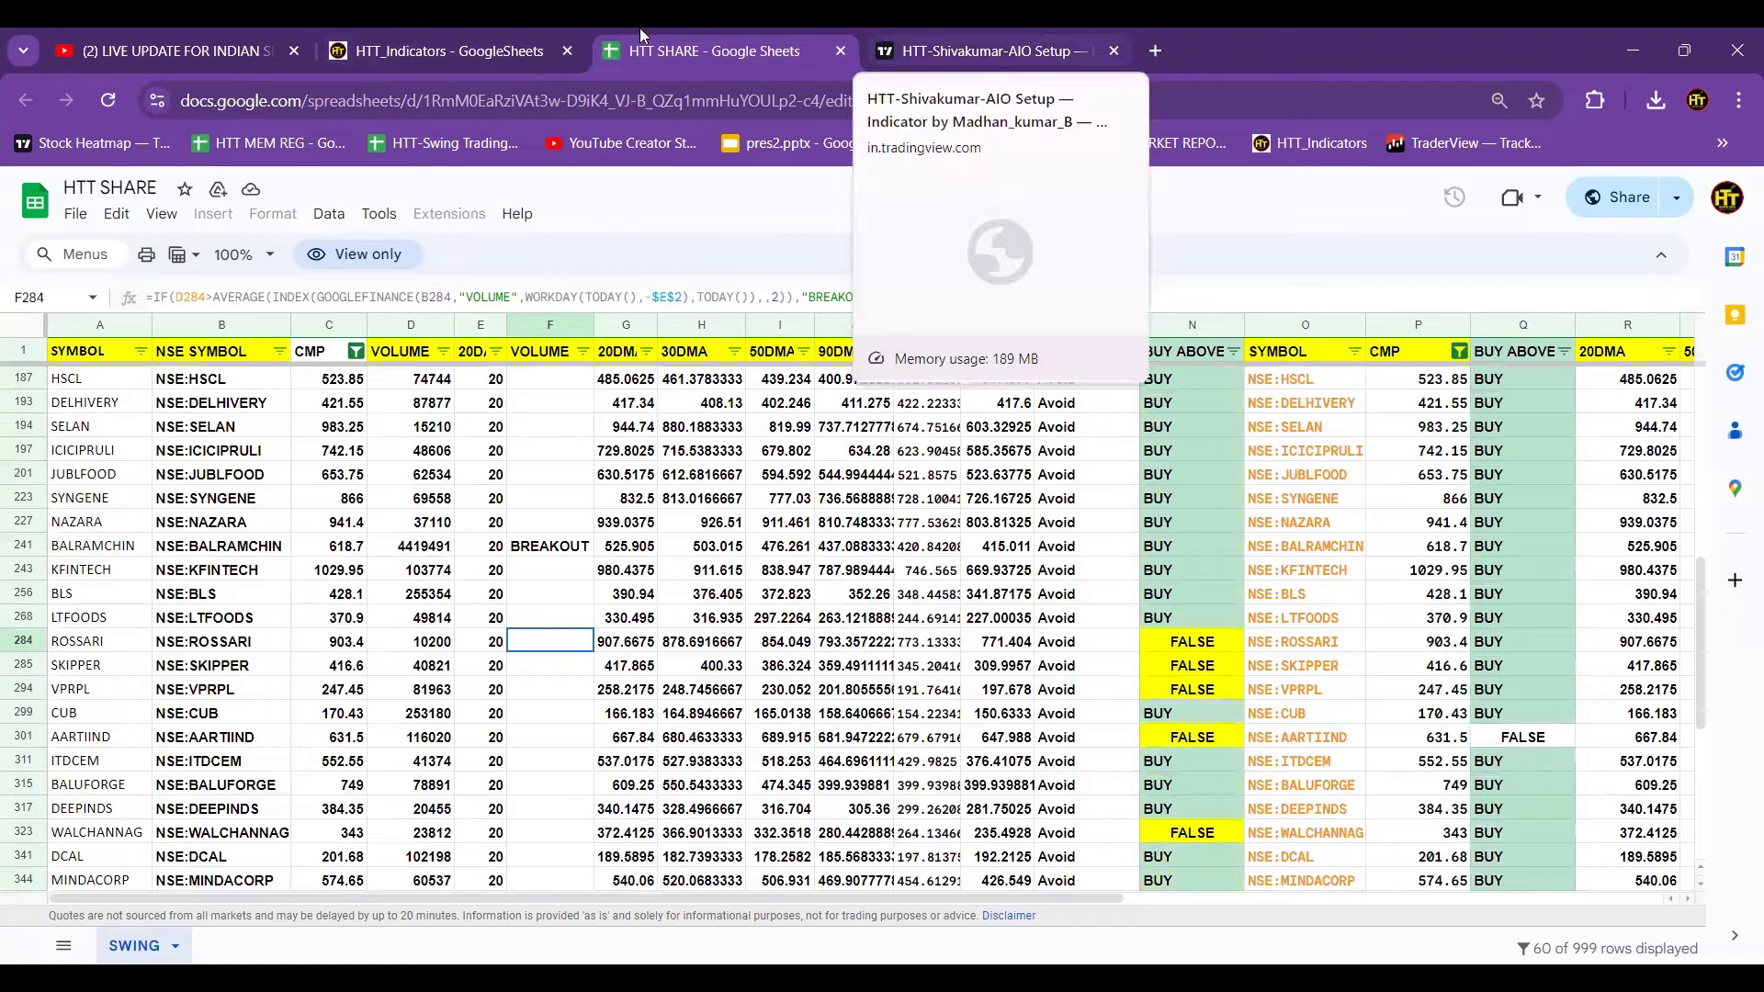
click(446, 50)
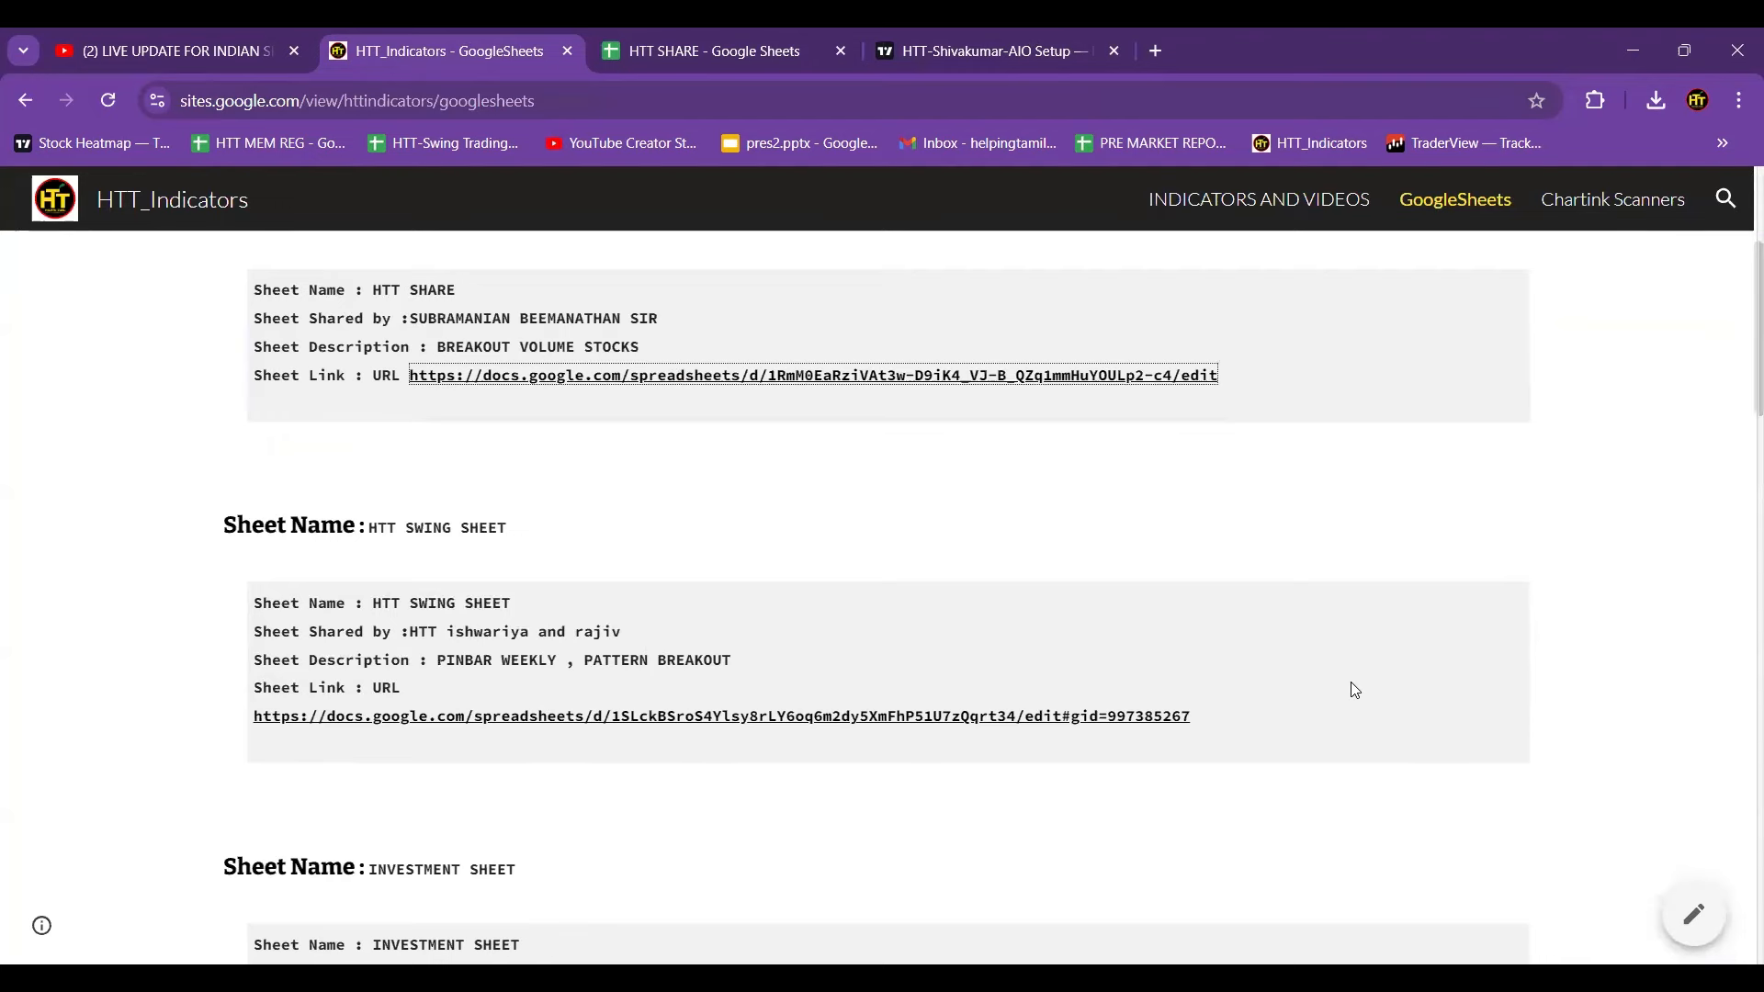
Scroll the shared sheets down to the index level sheets, then open Chartink Scanners.
scroll(down, 3)
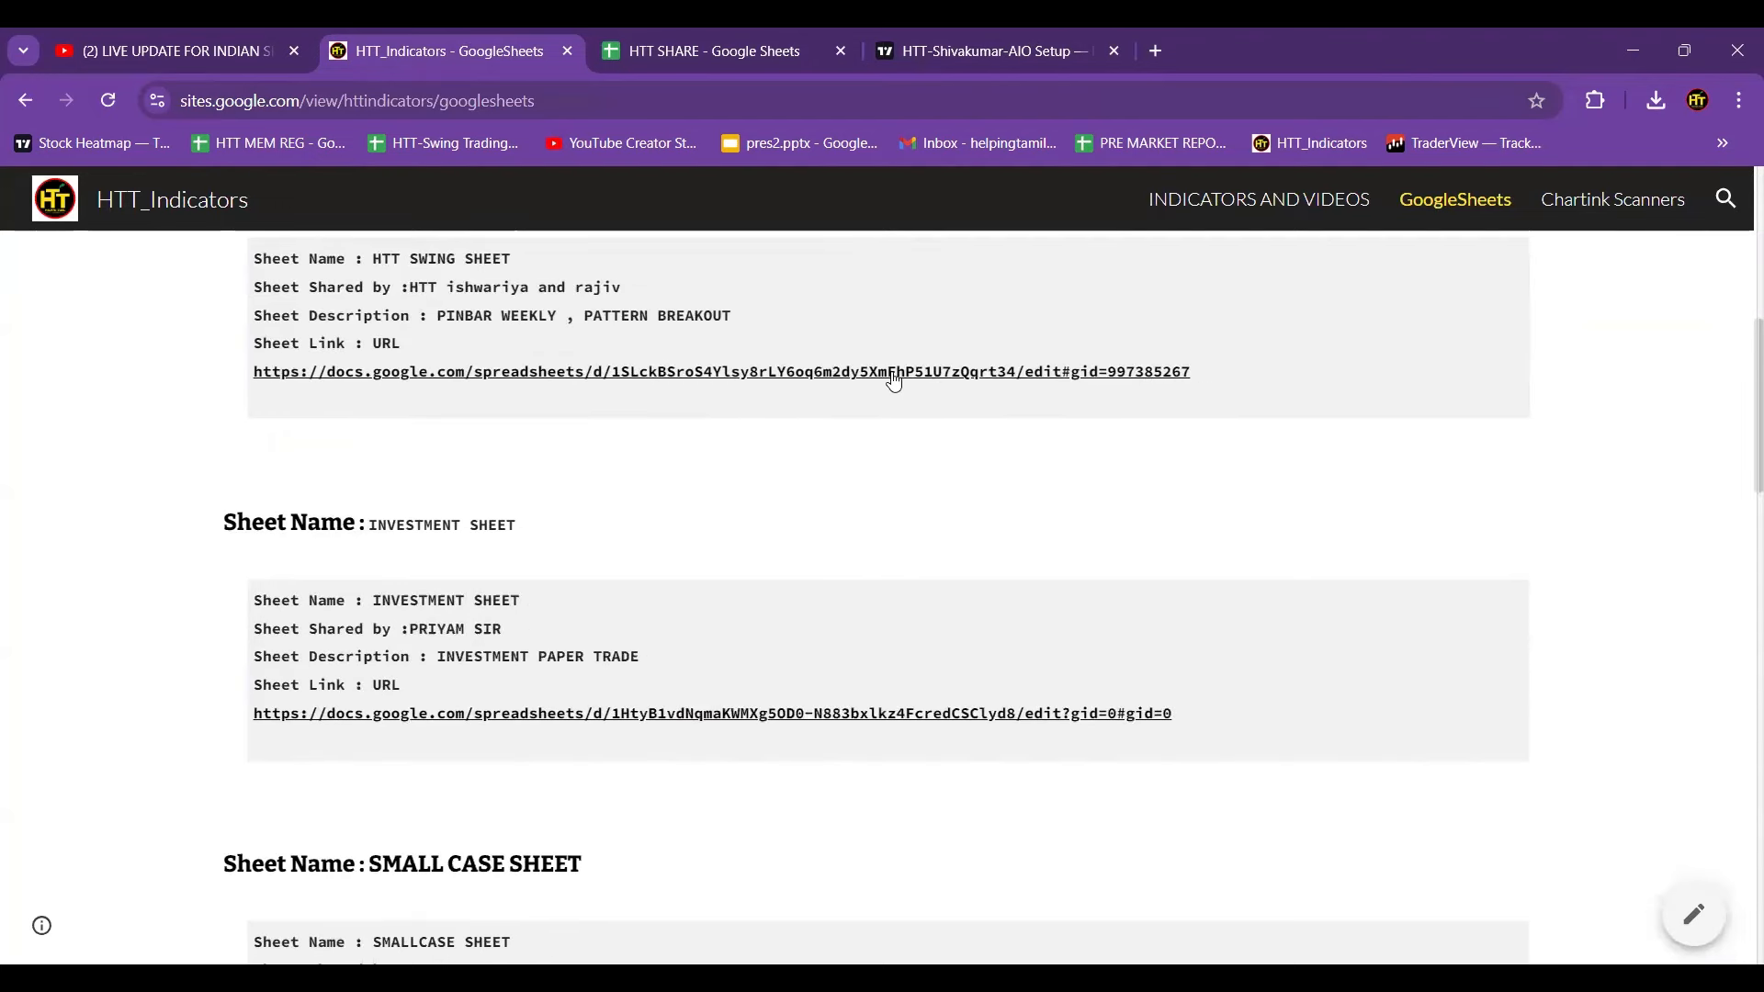
scroll(down, 3)
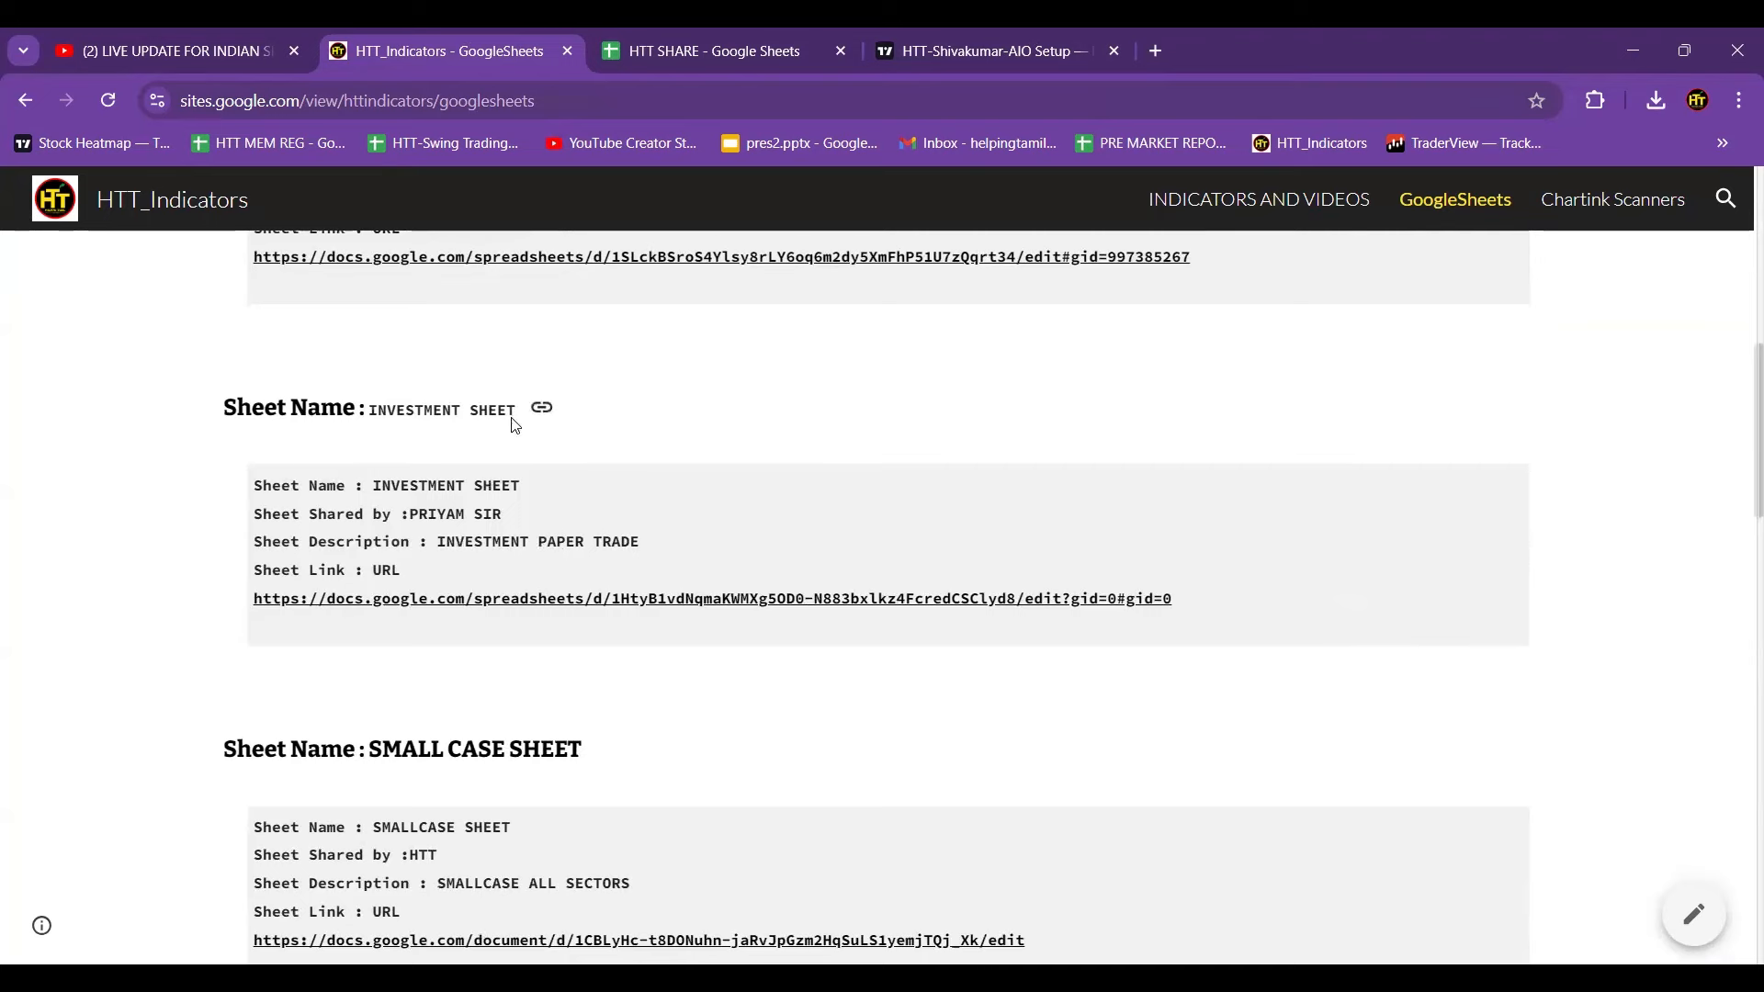
scroll(down, 3)
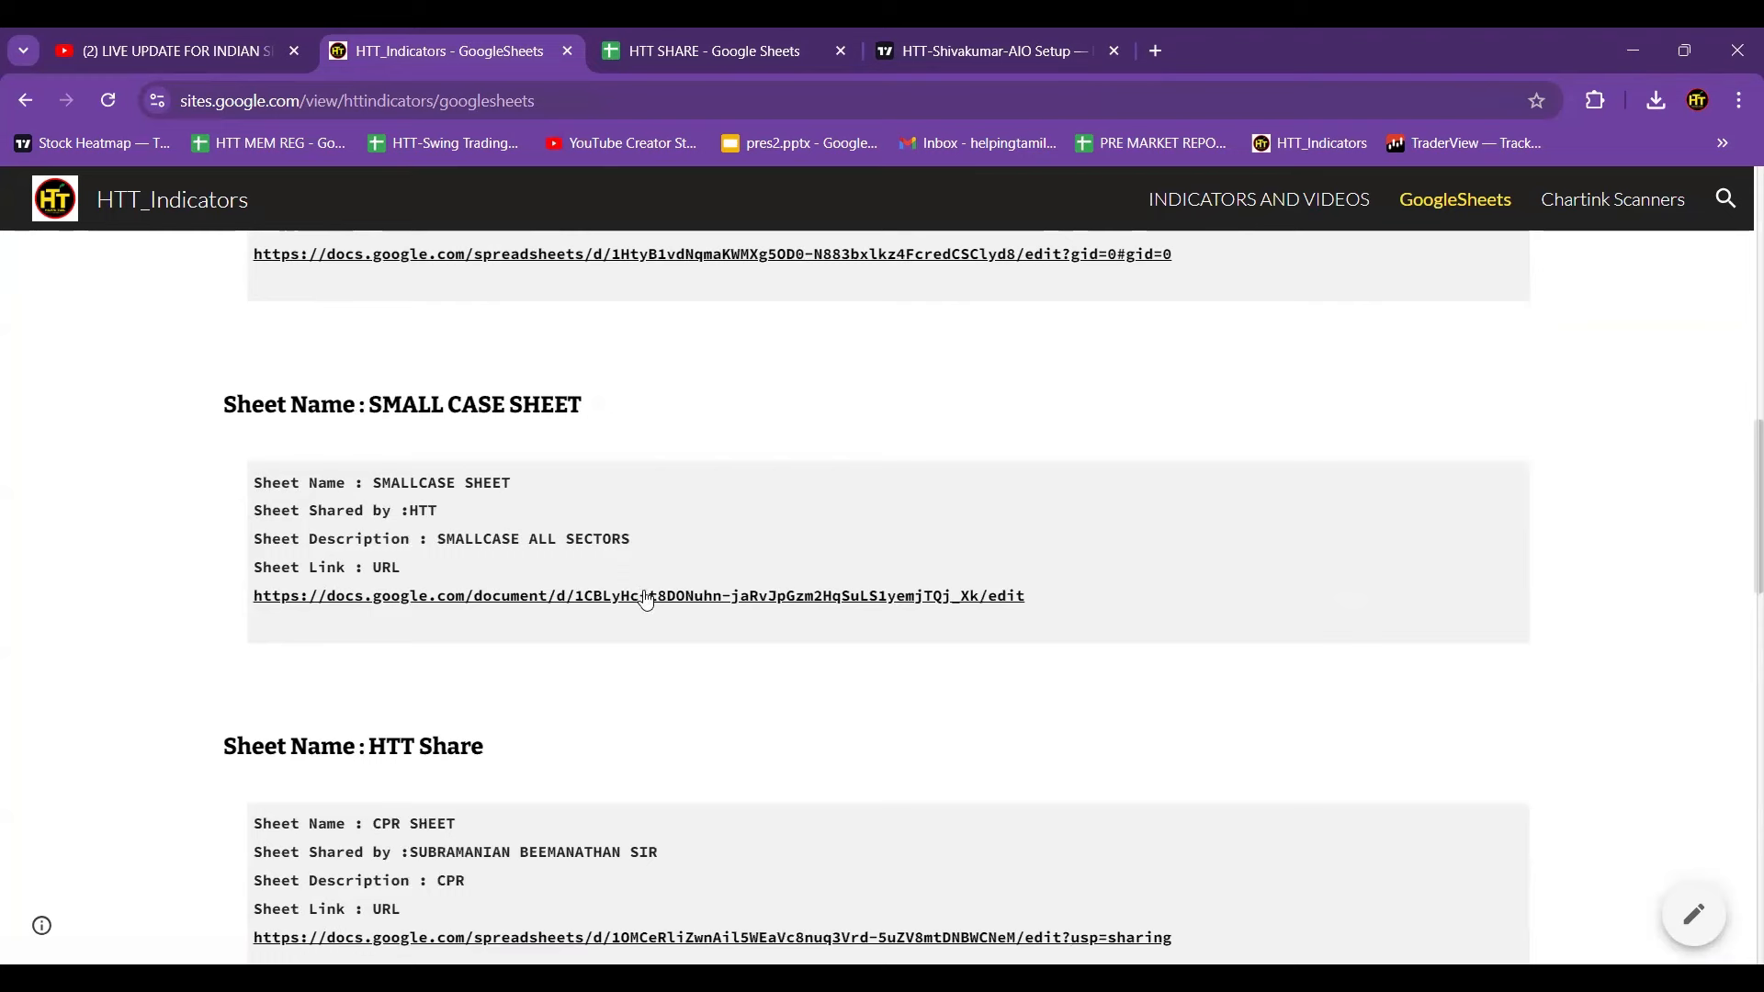
mouse_move(638, 595)
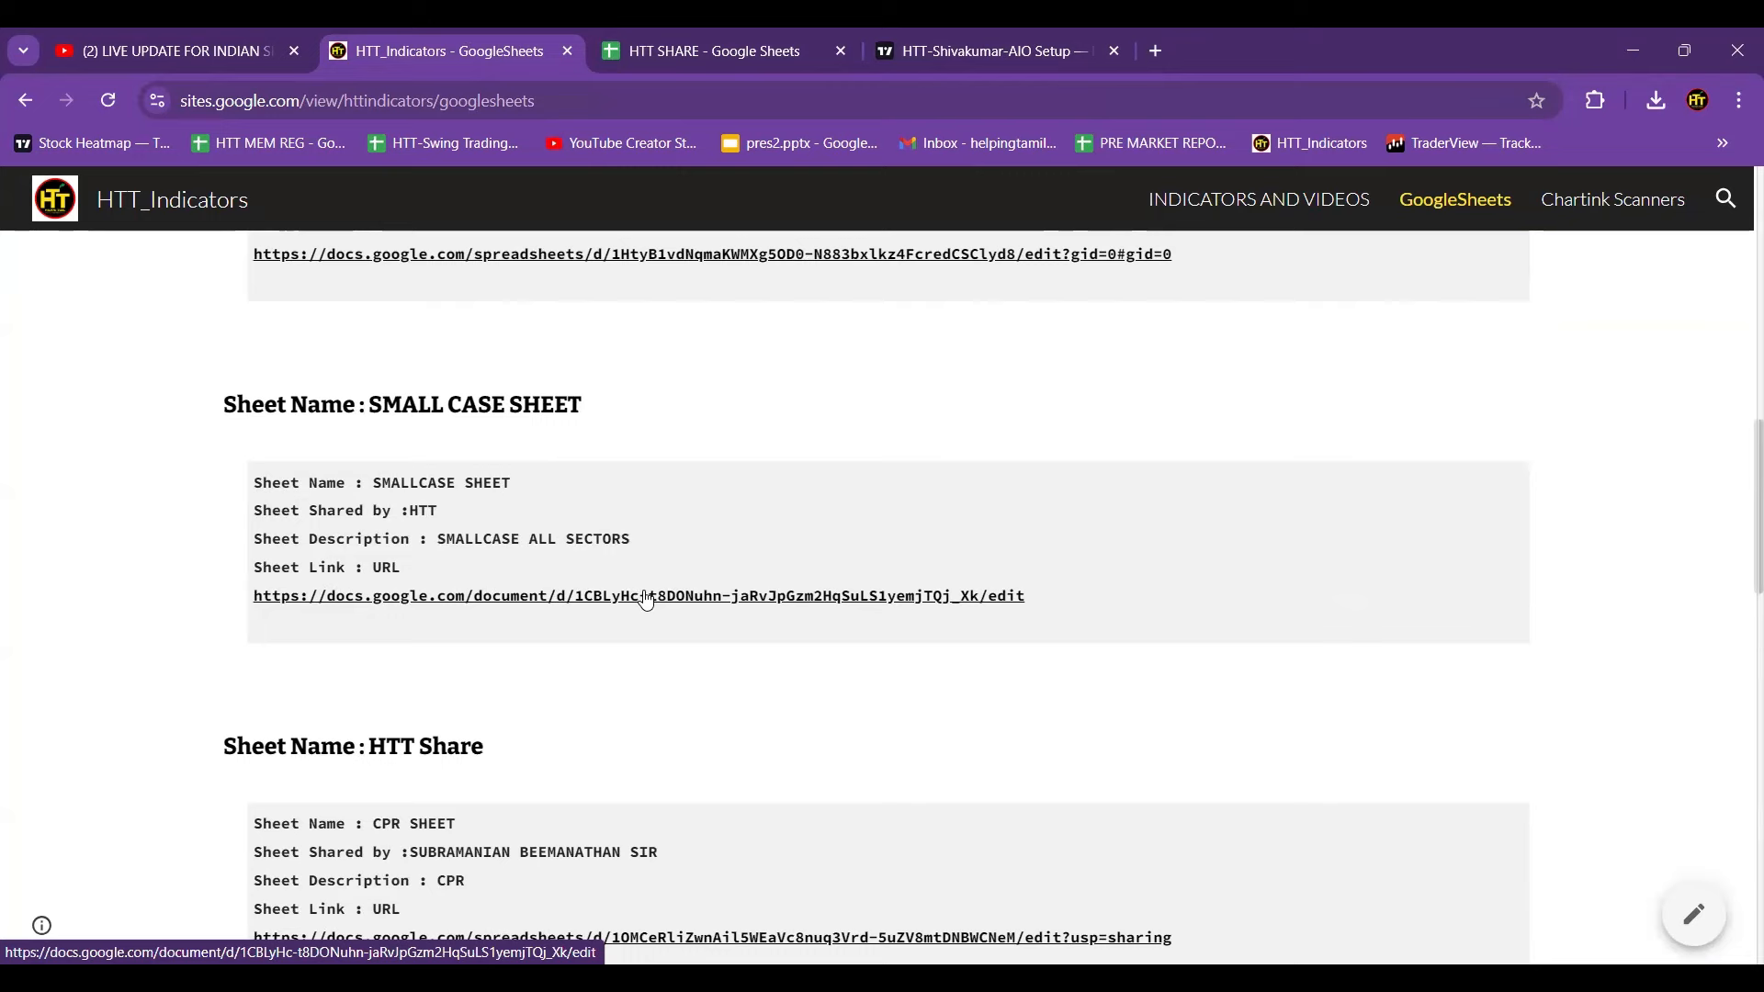
scroll(down, 3)
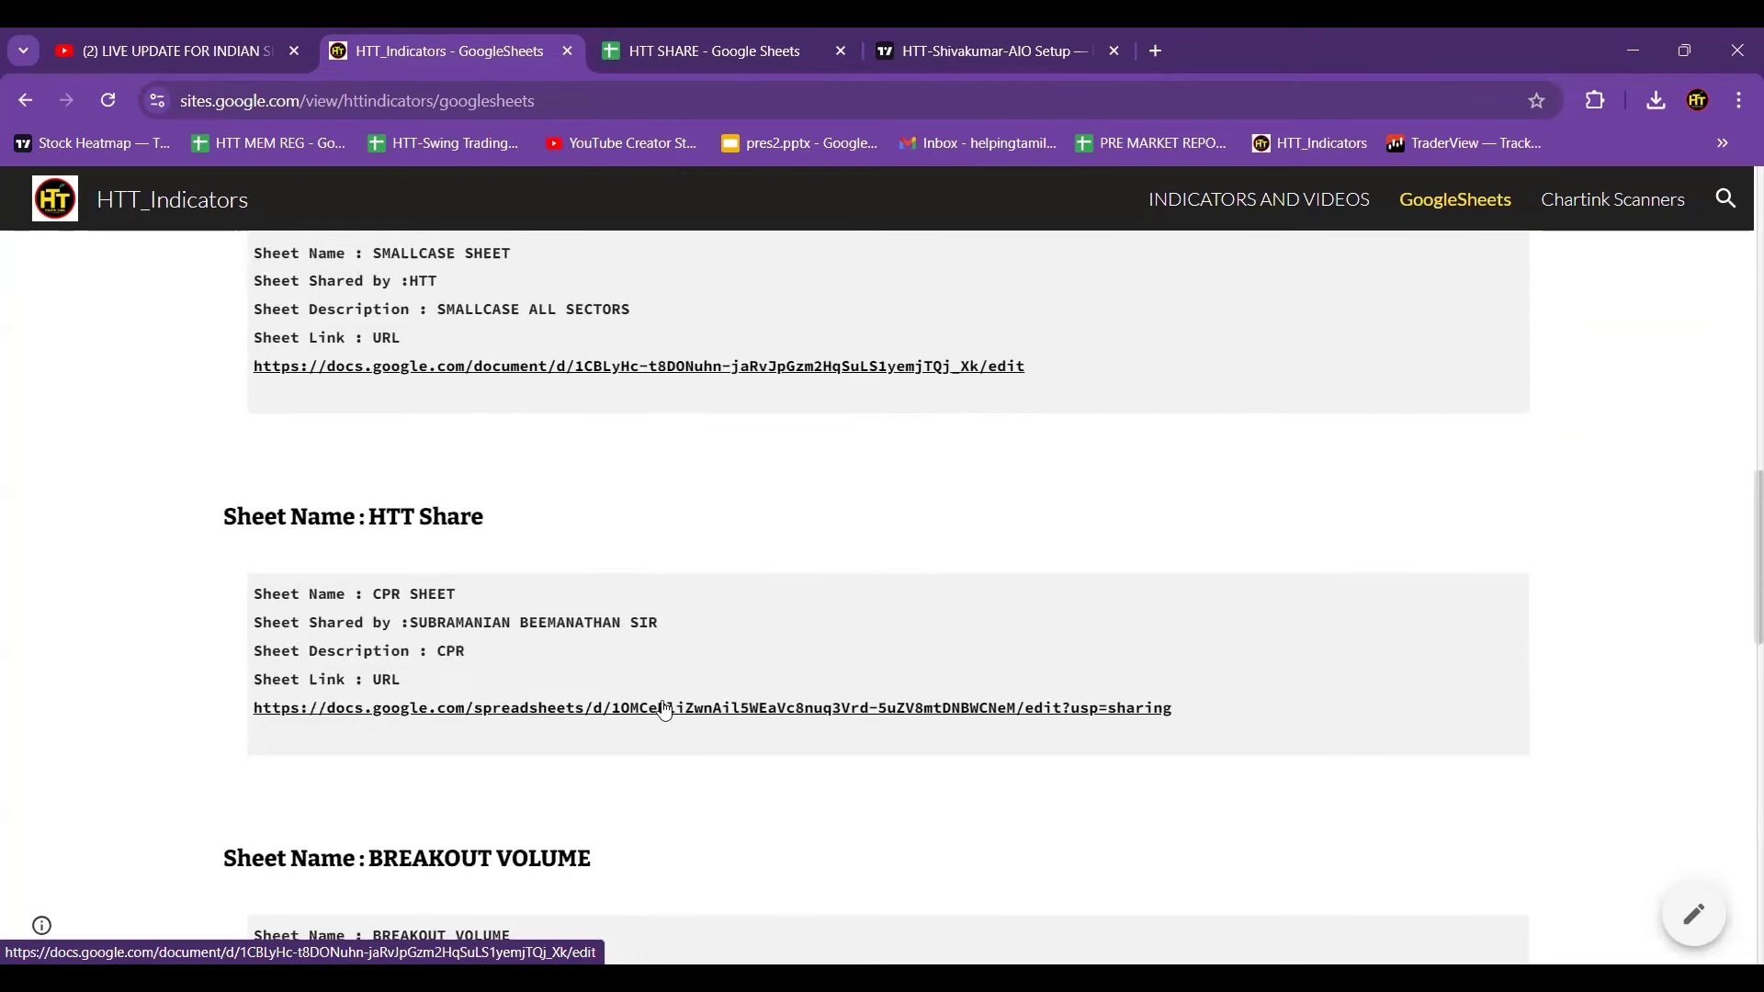
scroll(down, 3)
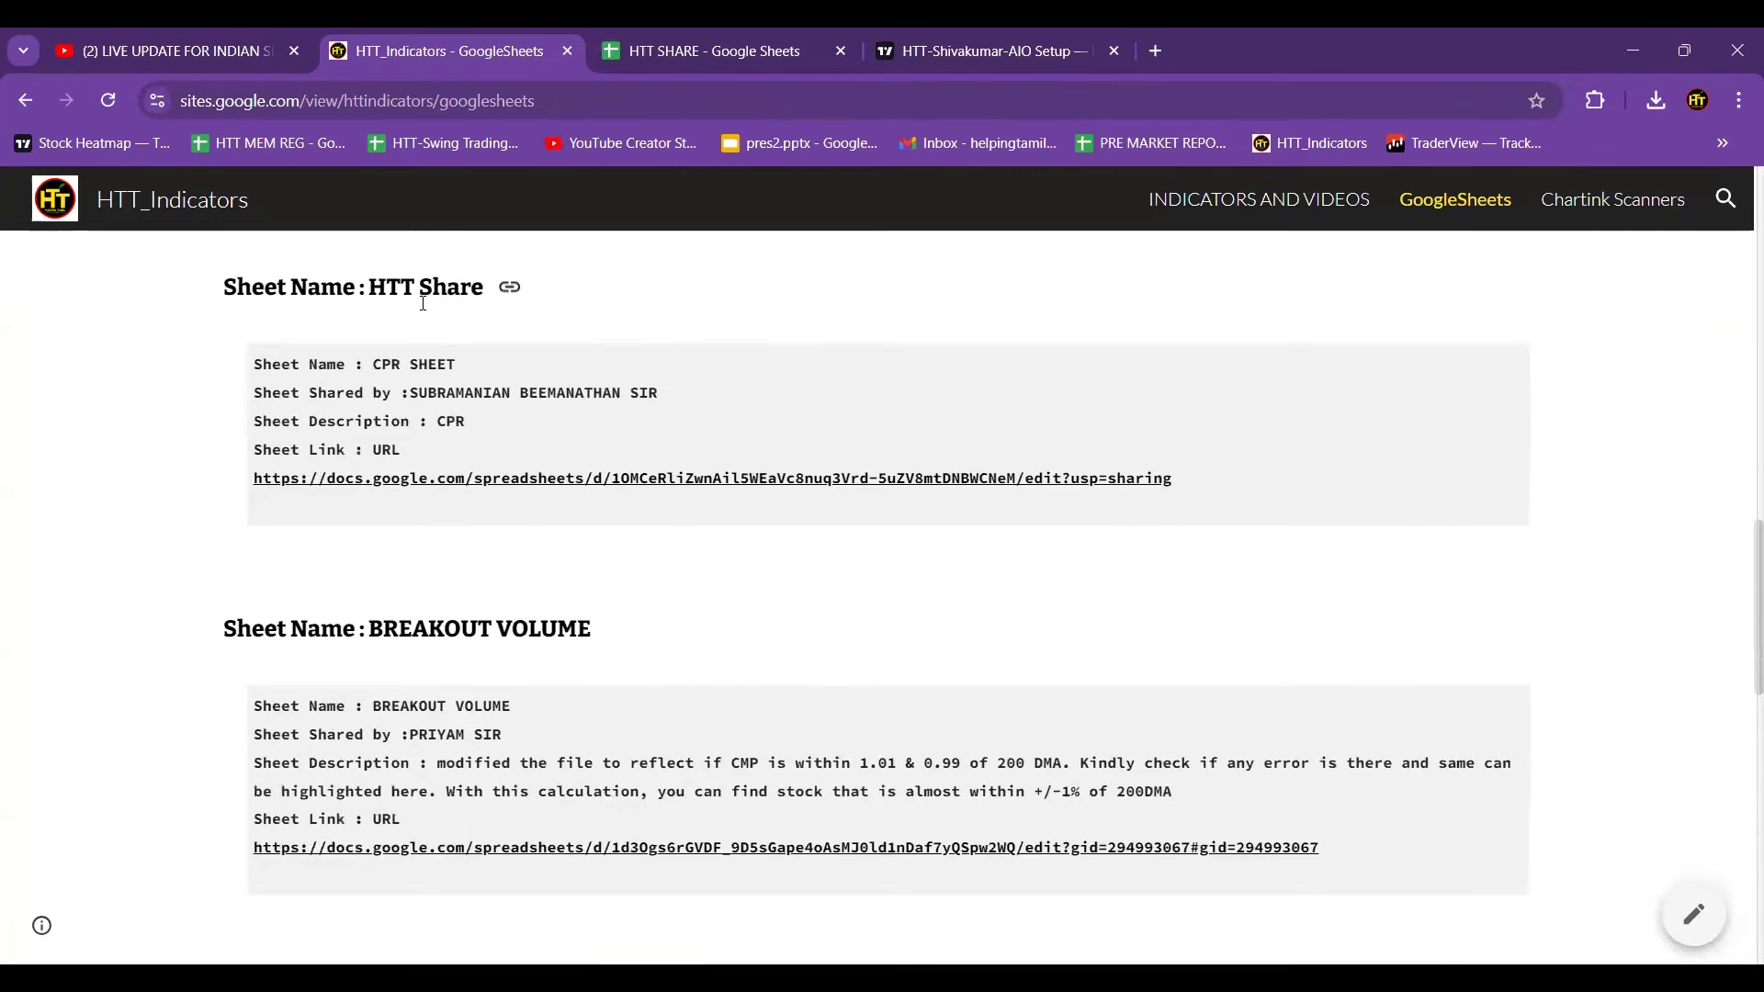
scroll(down, 3)
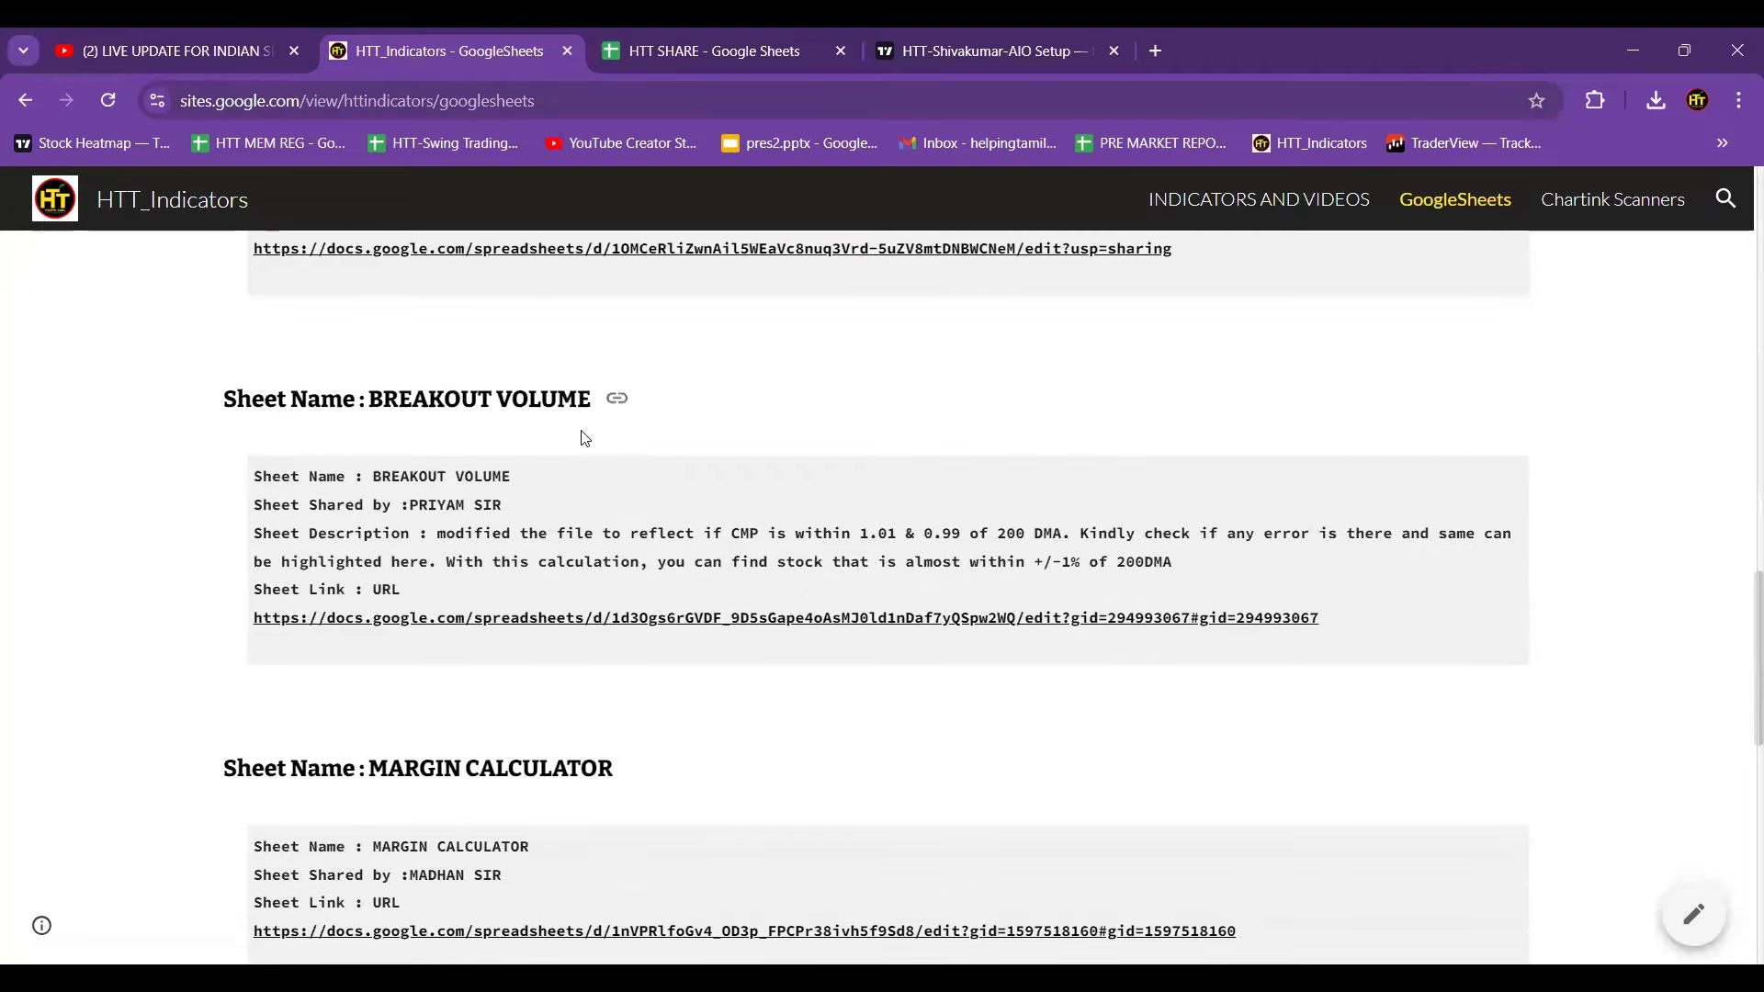
scroll(down, 3)
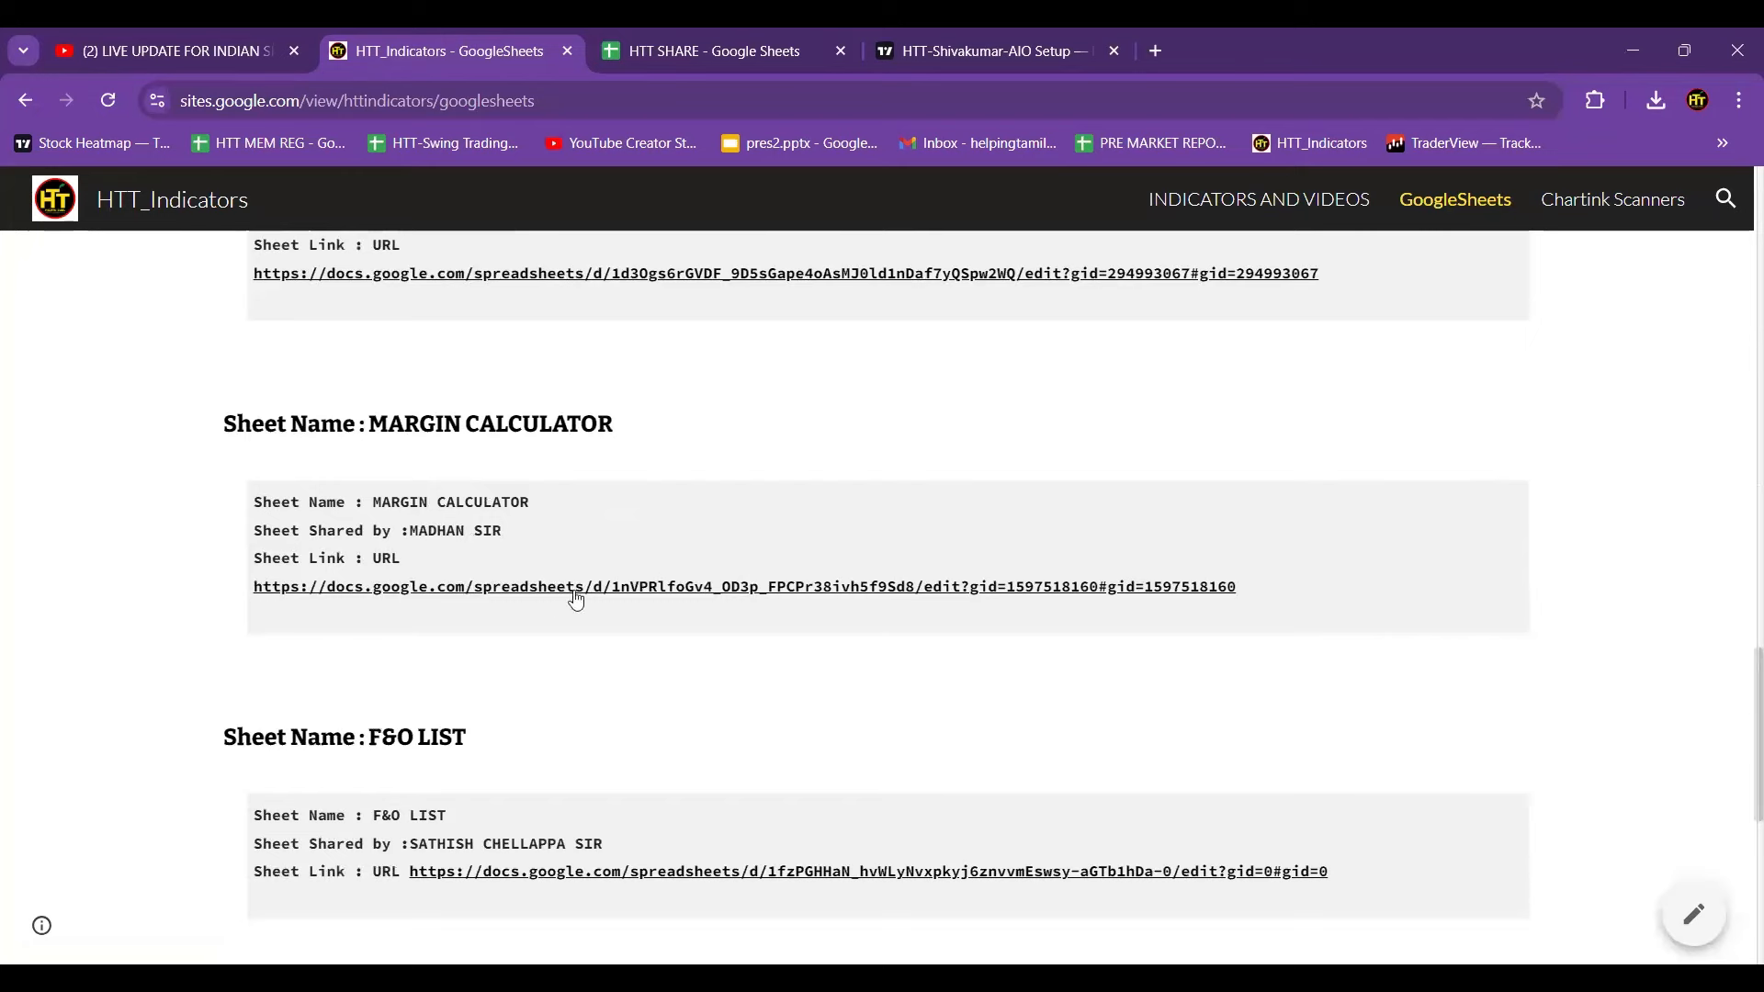
scroll(down, 3)
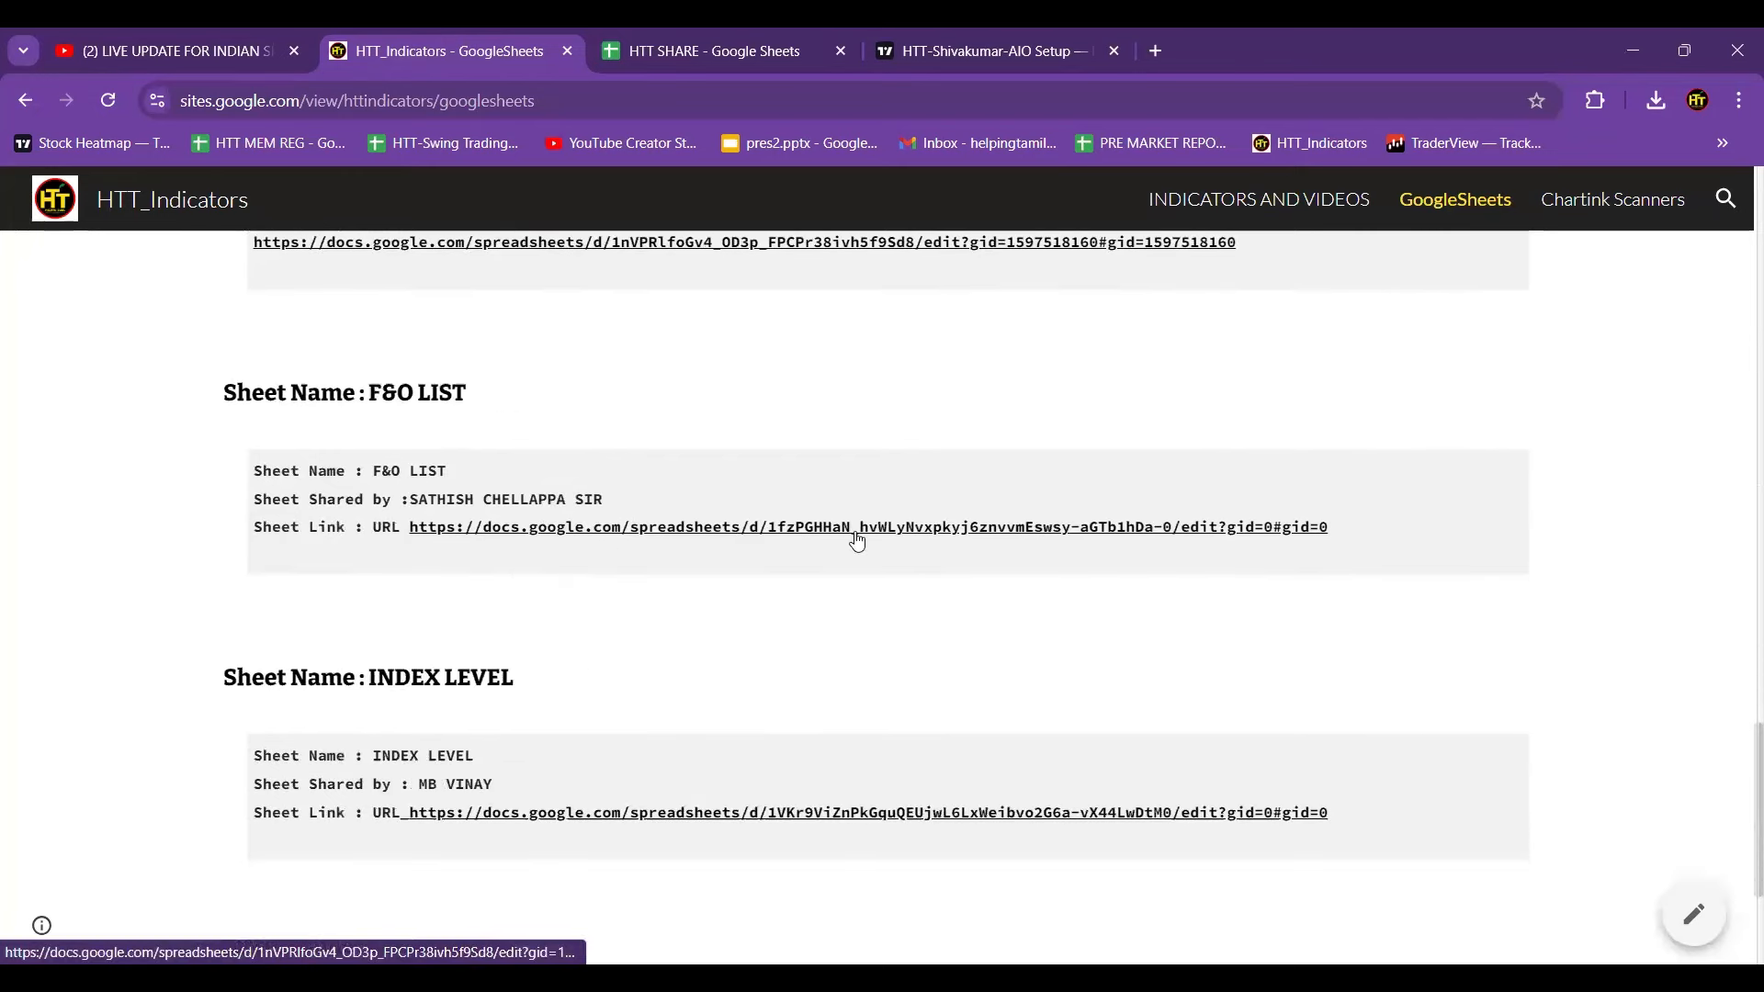
mouse_move(419, 567)
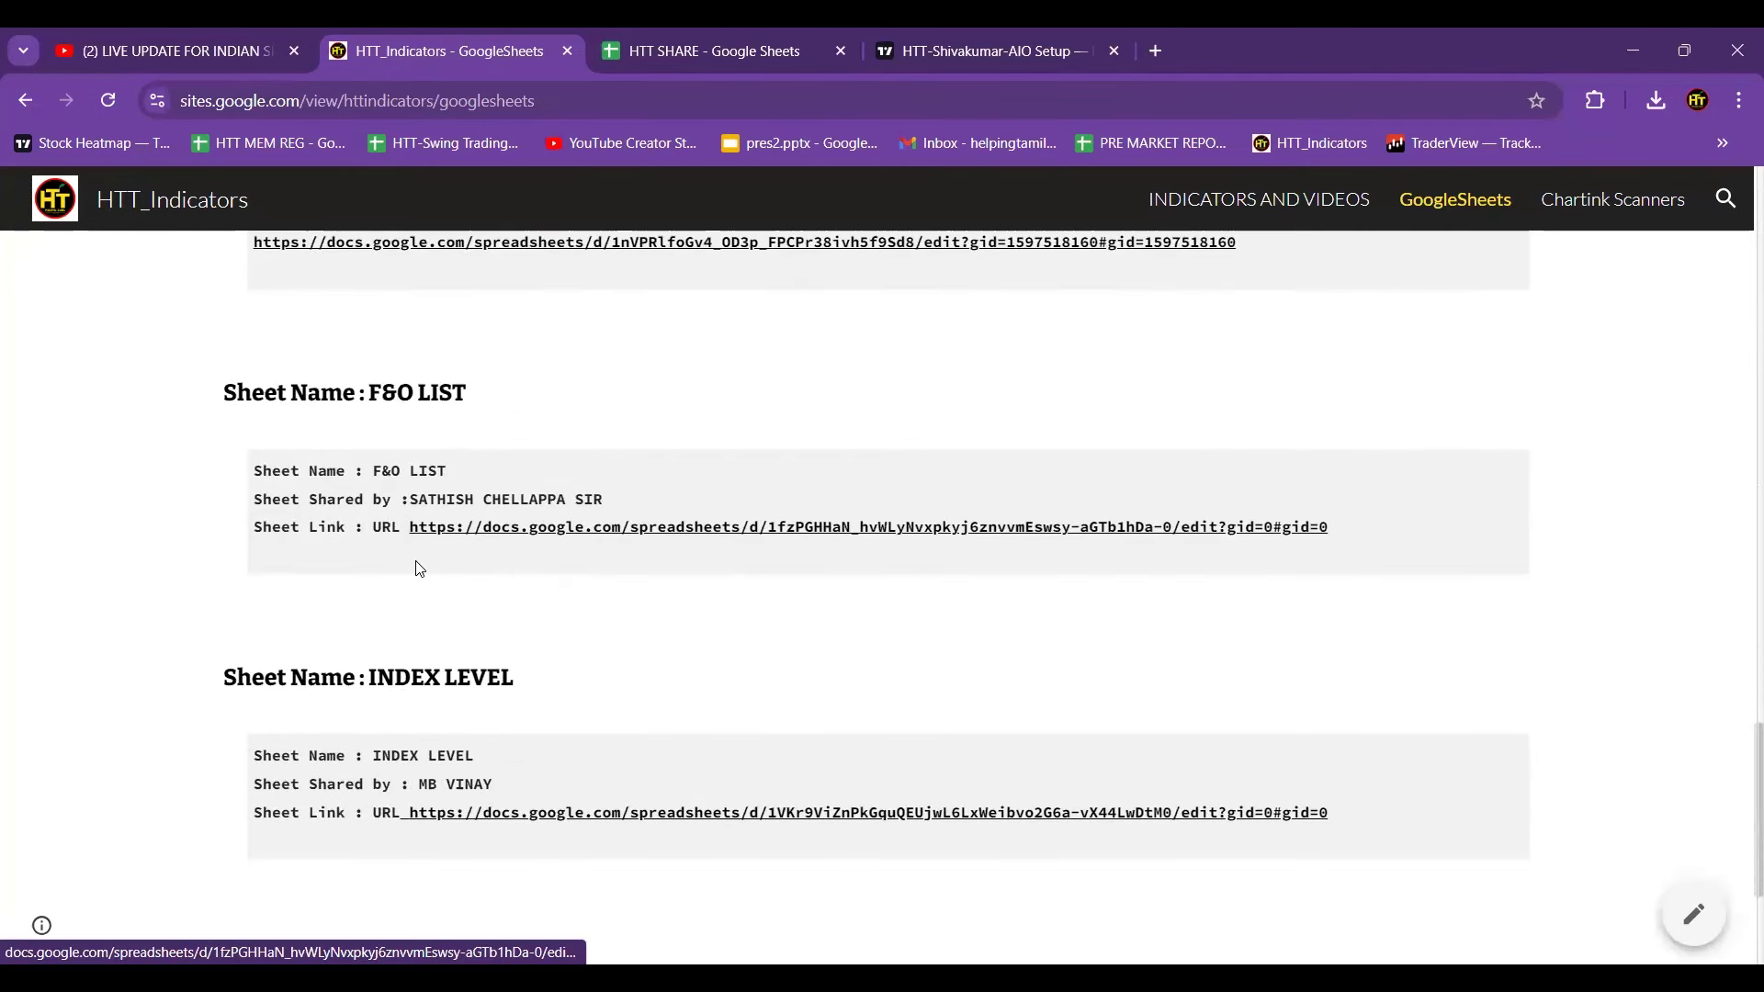
scroll(down, 3)
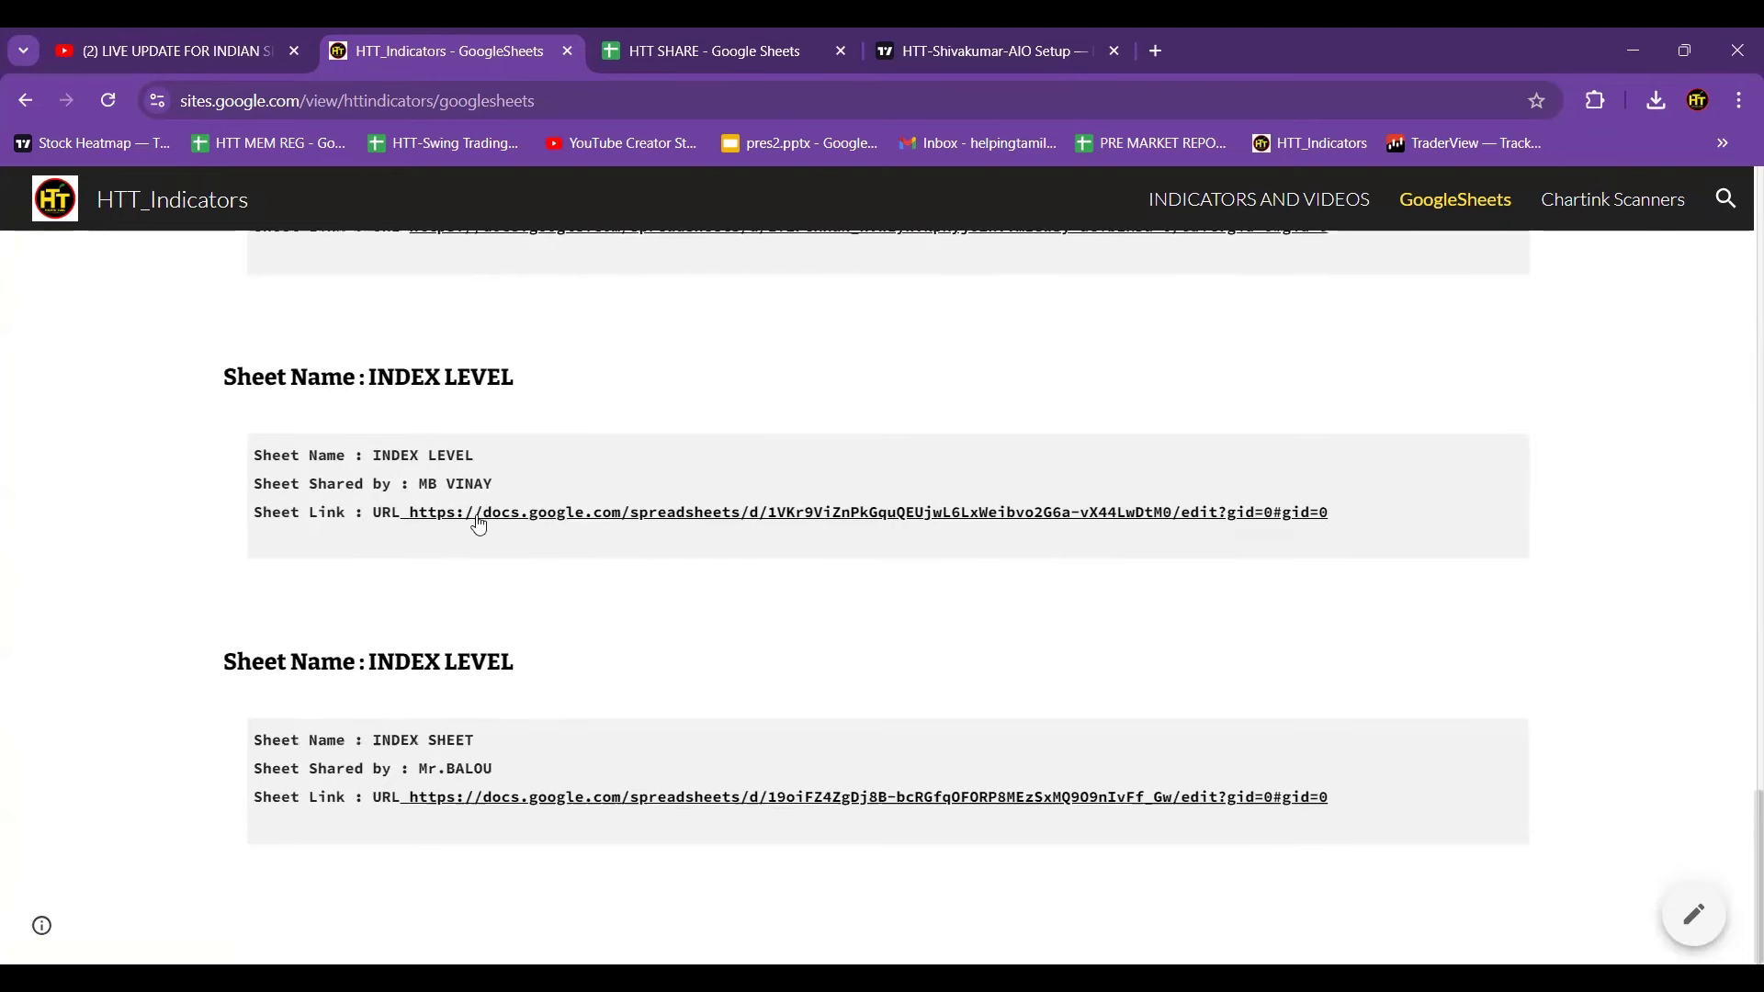
mouse_move(696, 670)
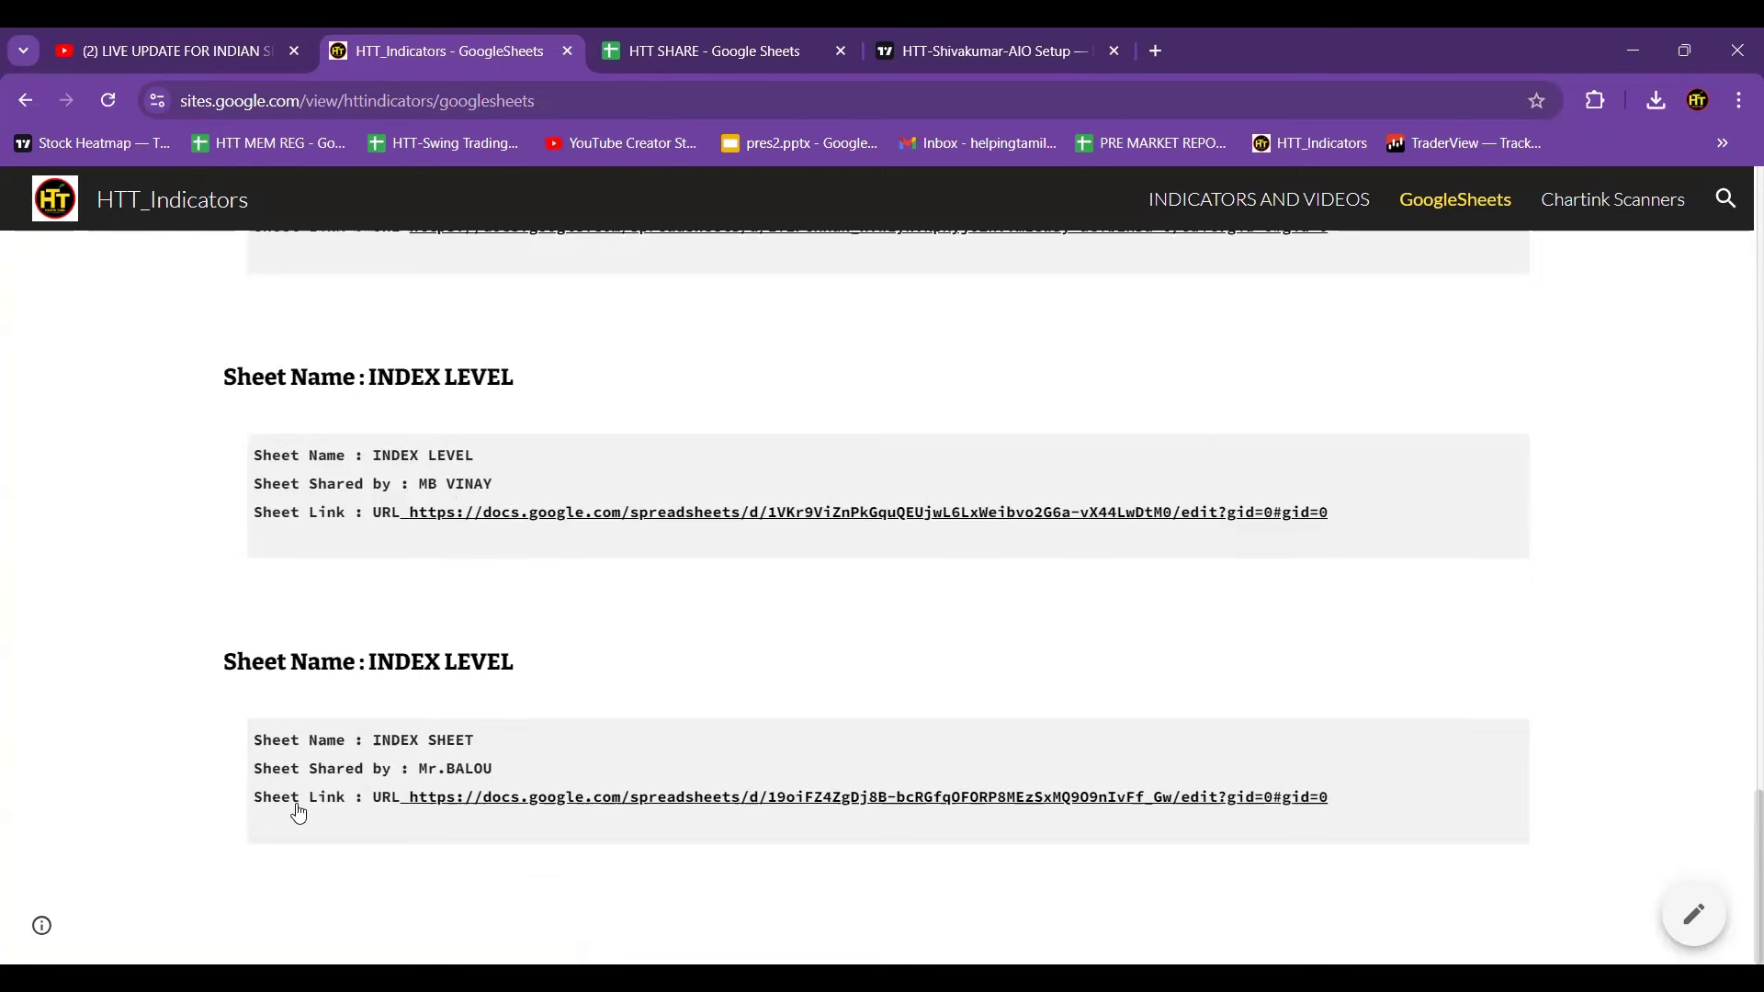
mouse_move(486, 774)
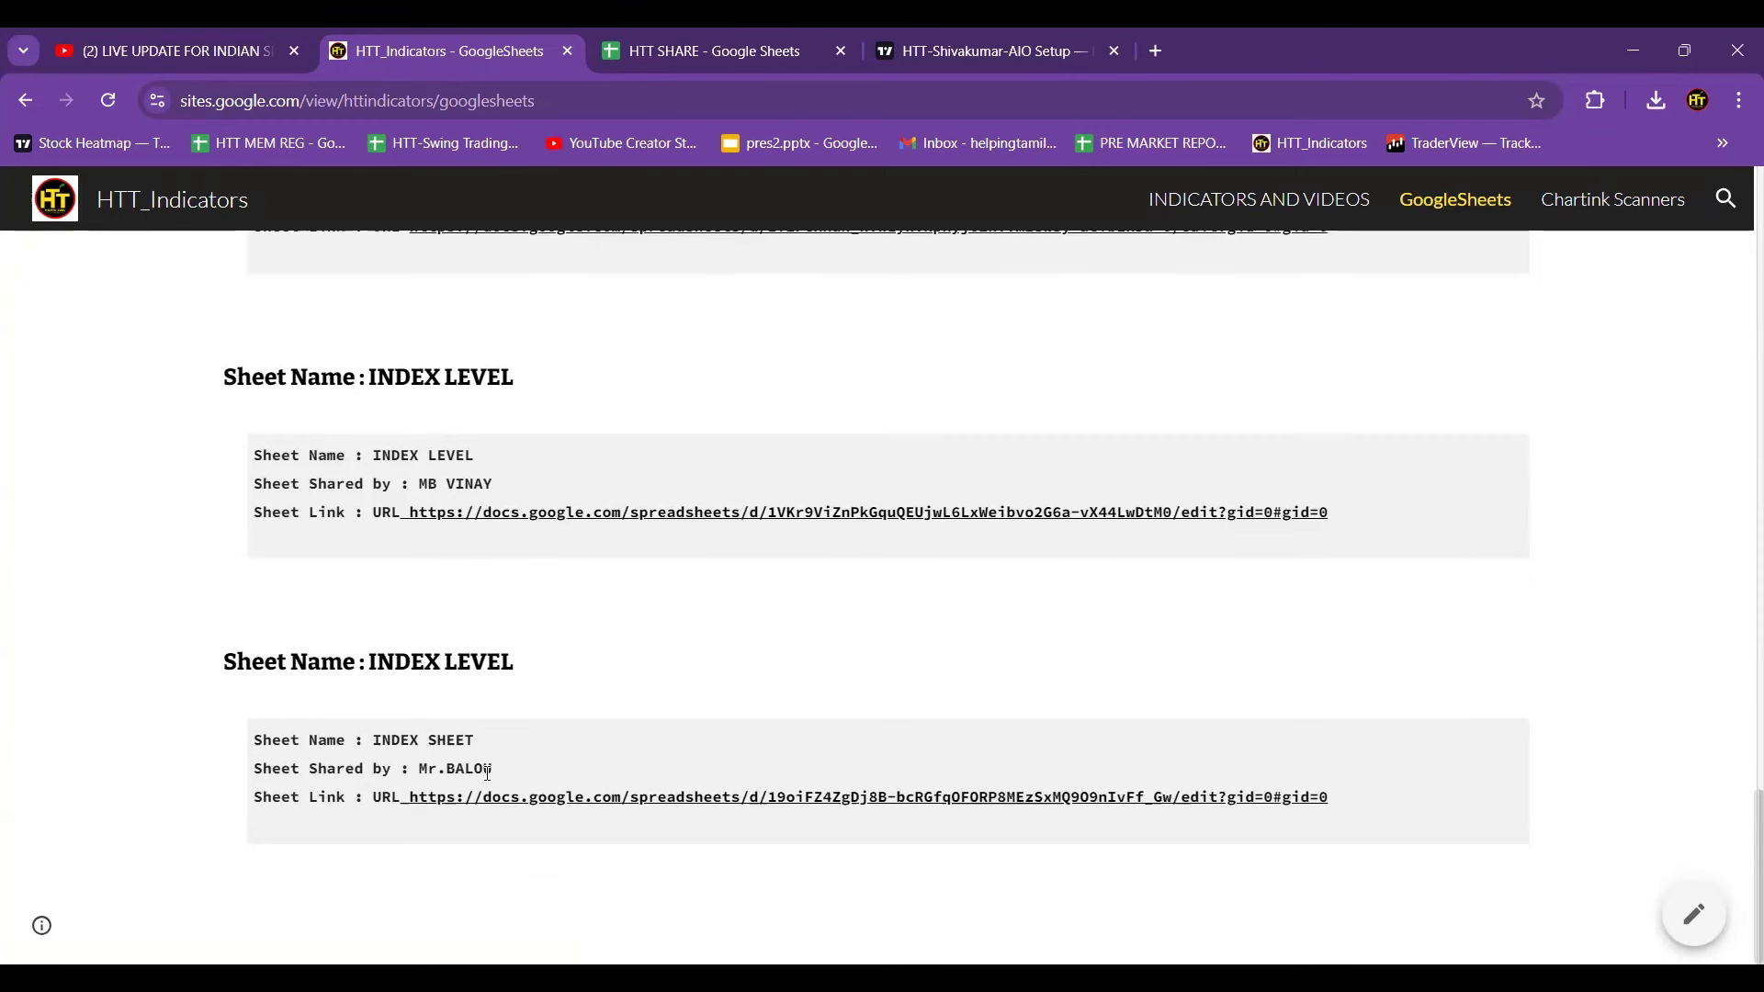
click(1611, 199)
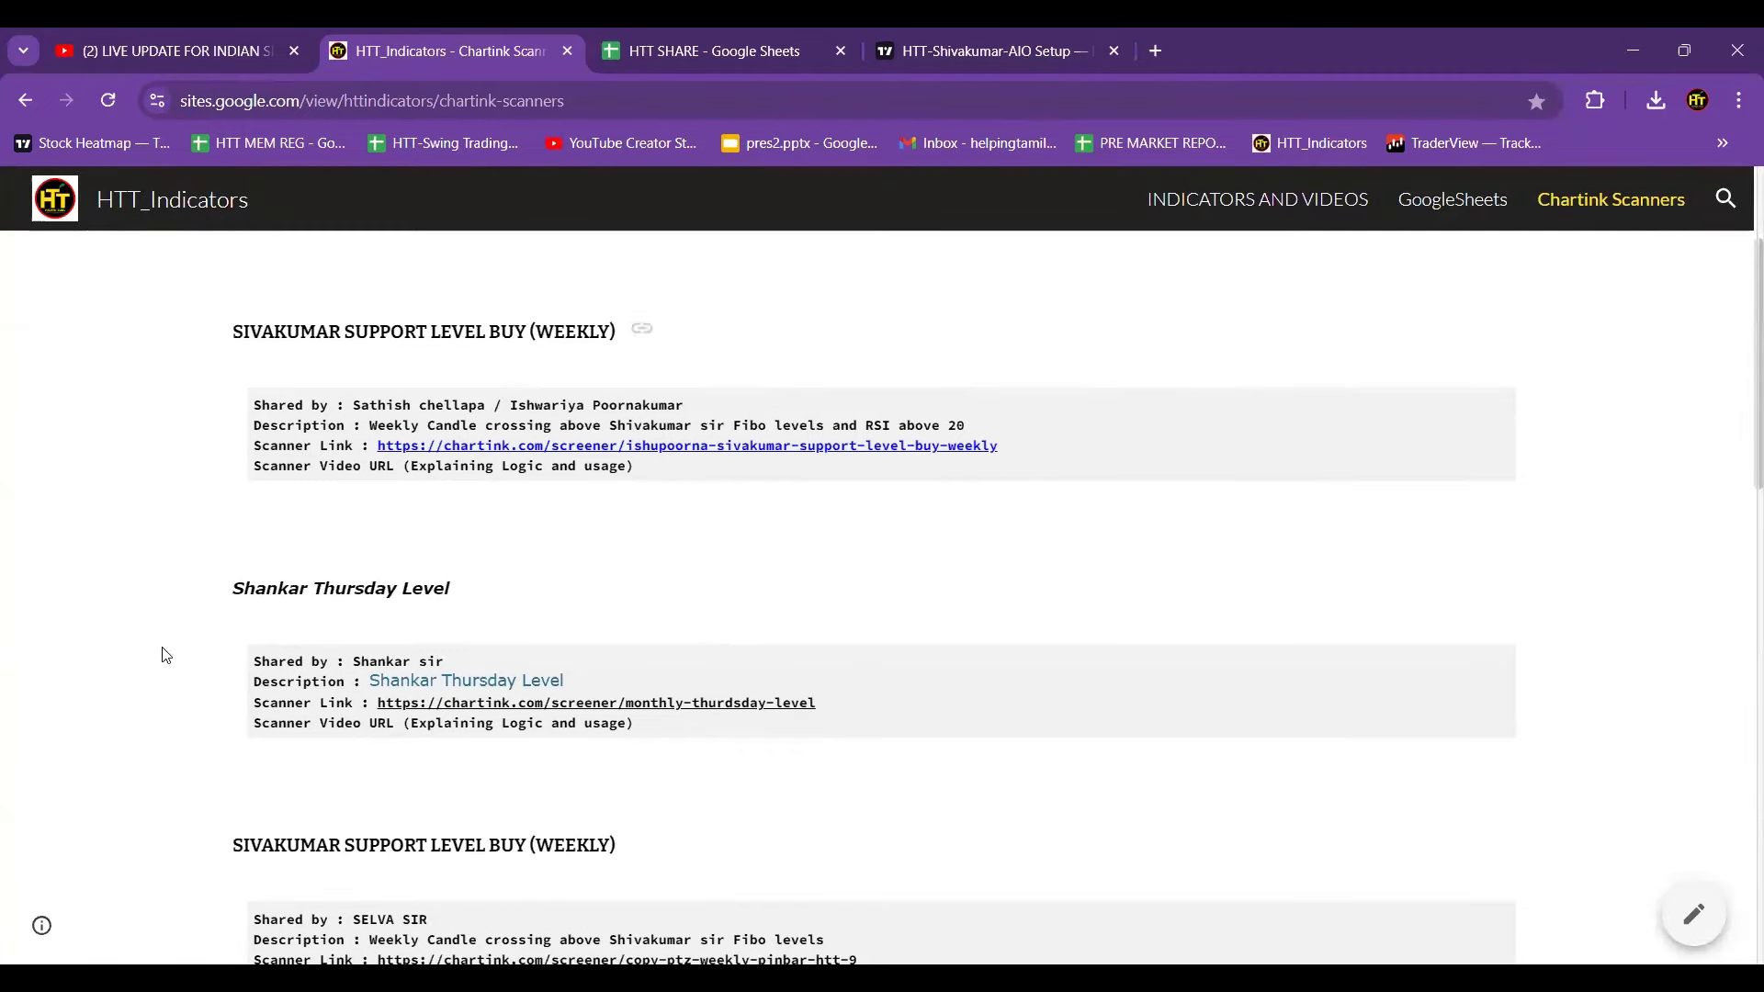
mouse_move(665, 356)
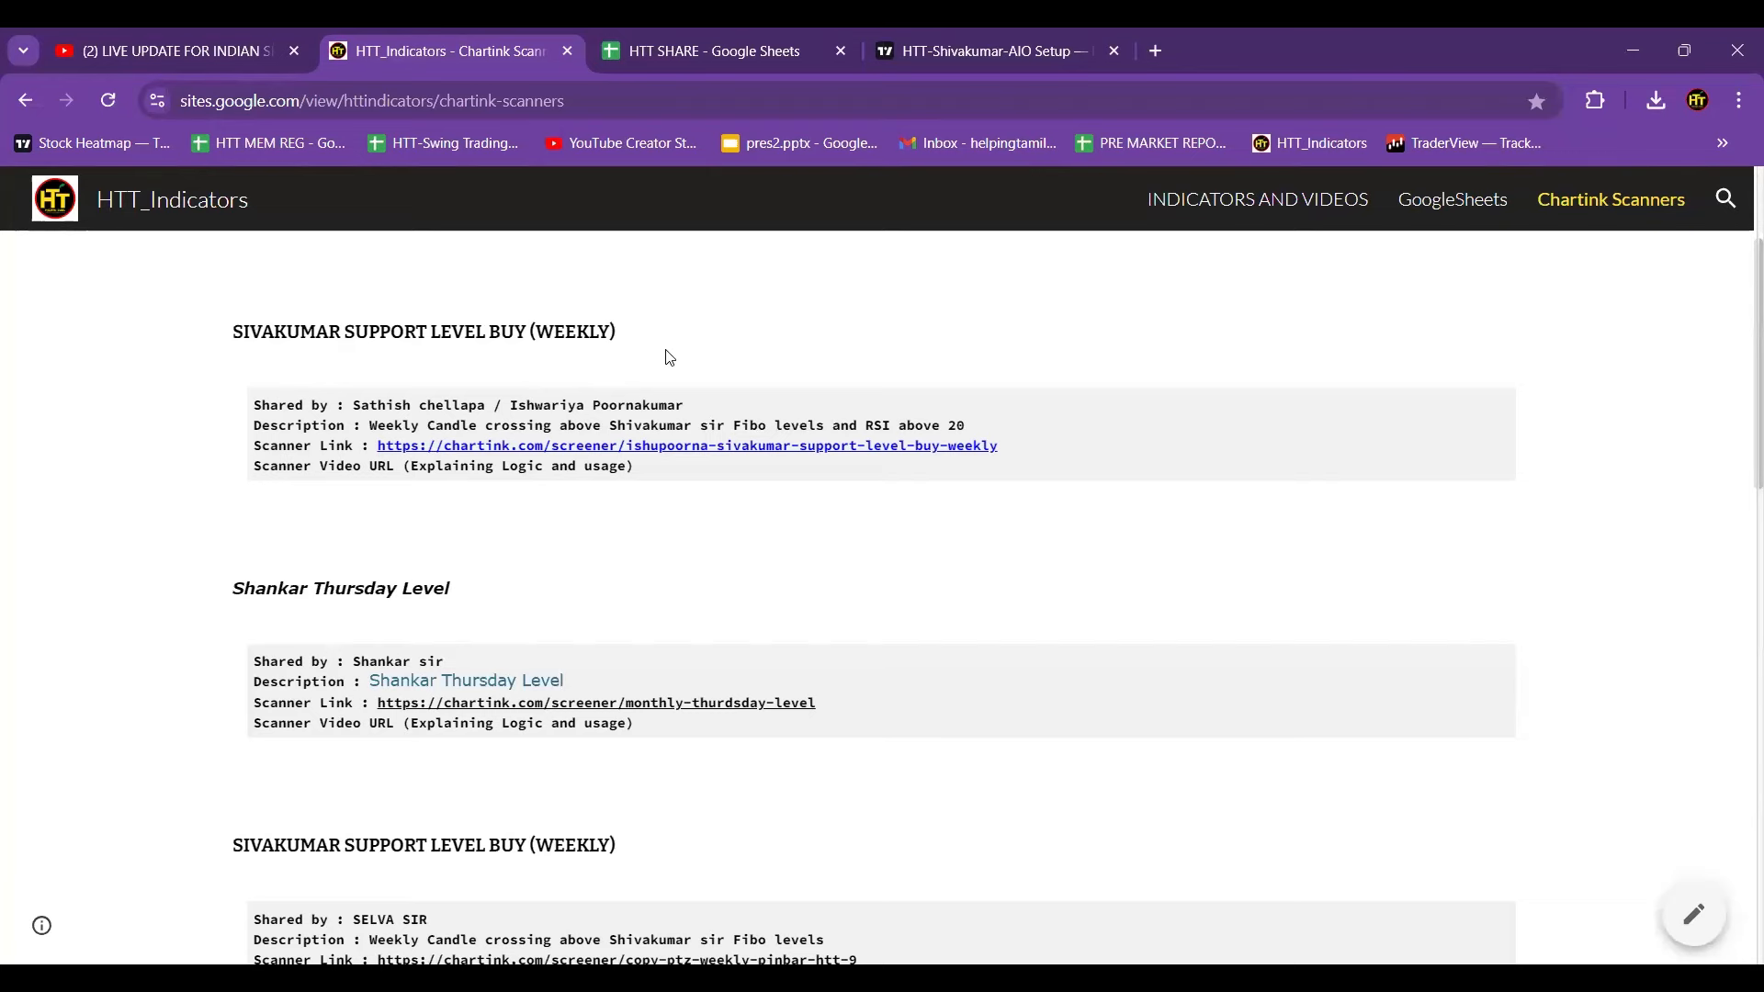
scroll(down, 3)
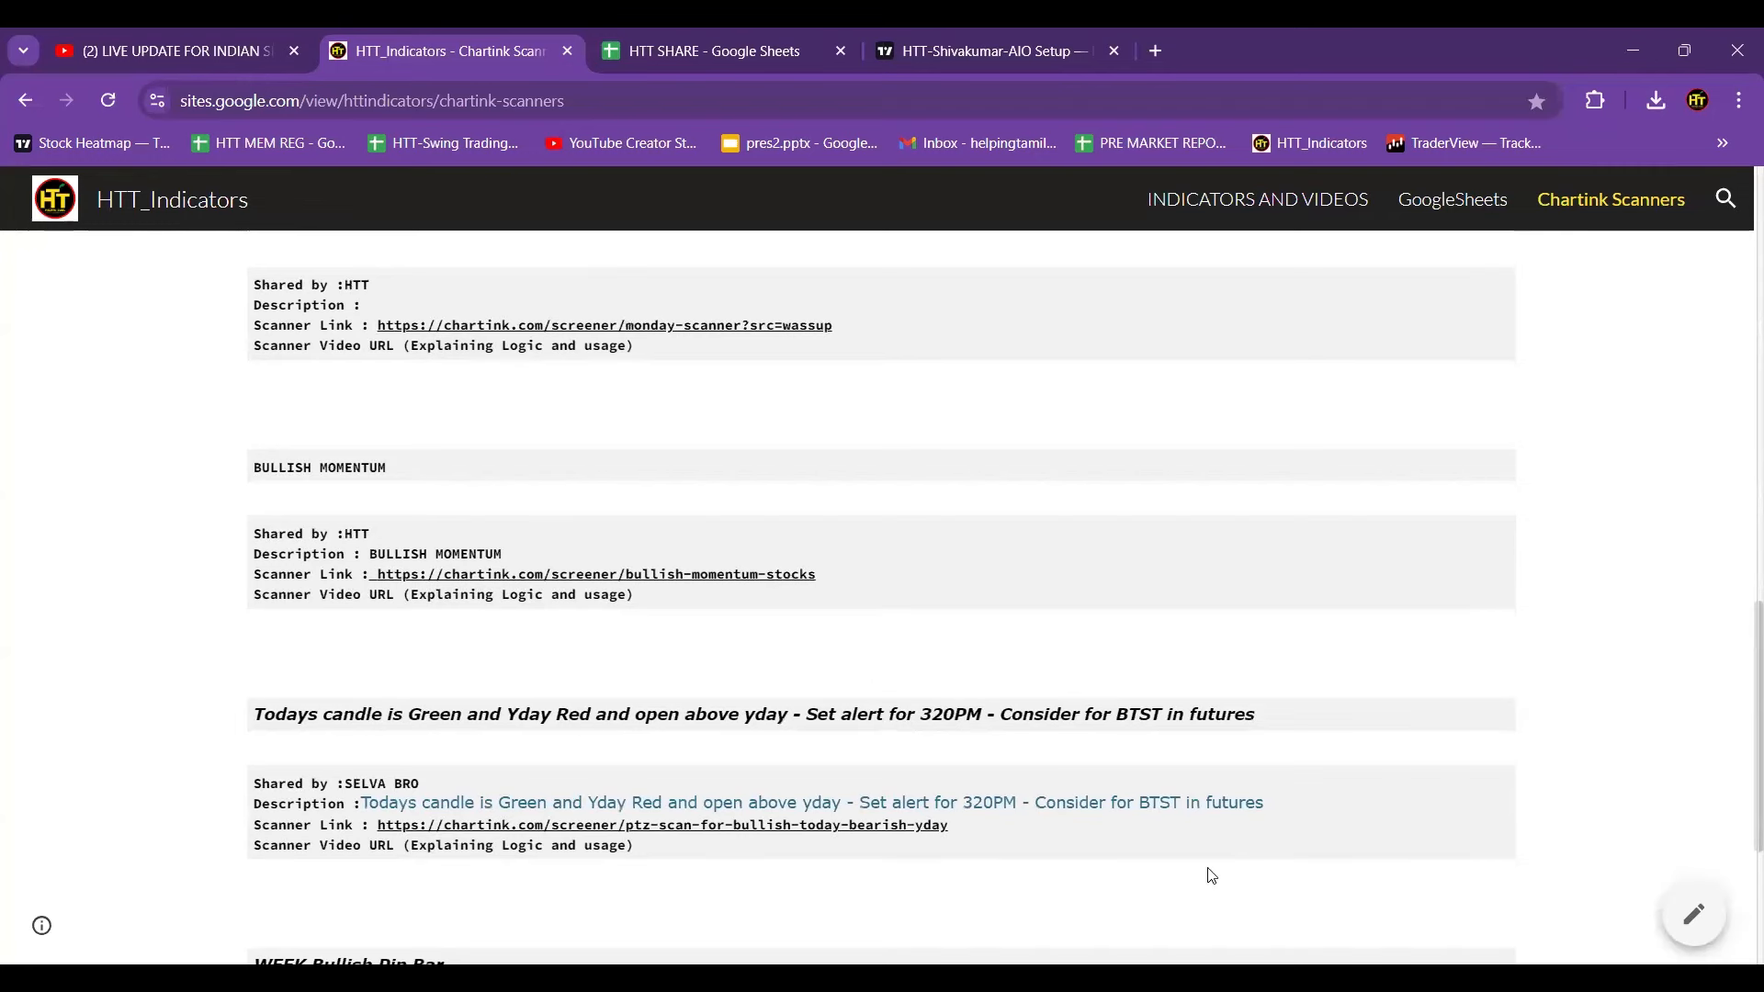
mouse_move(1262, 374)
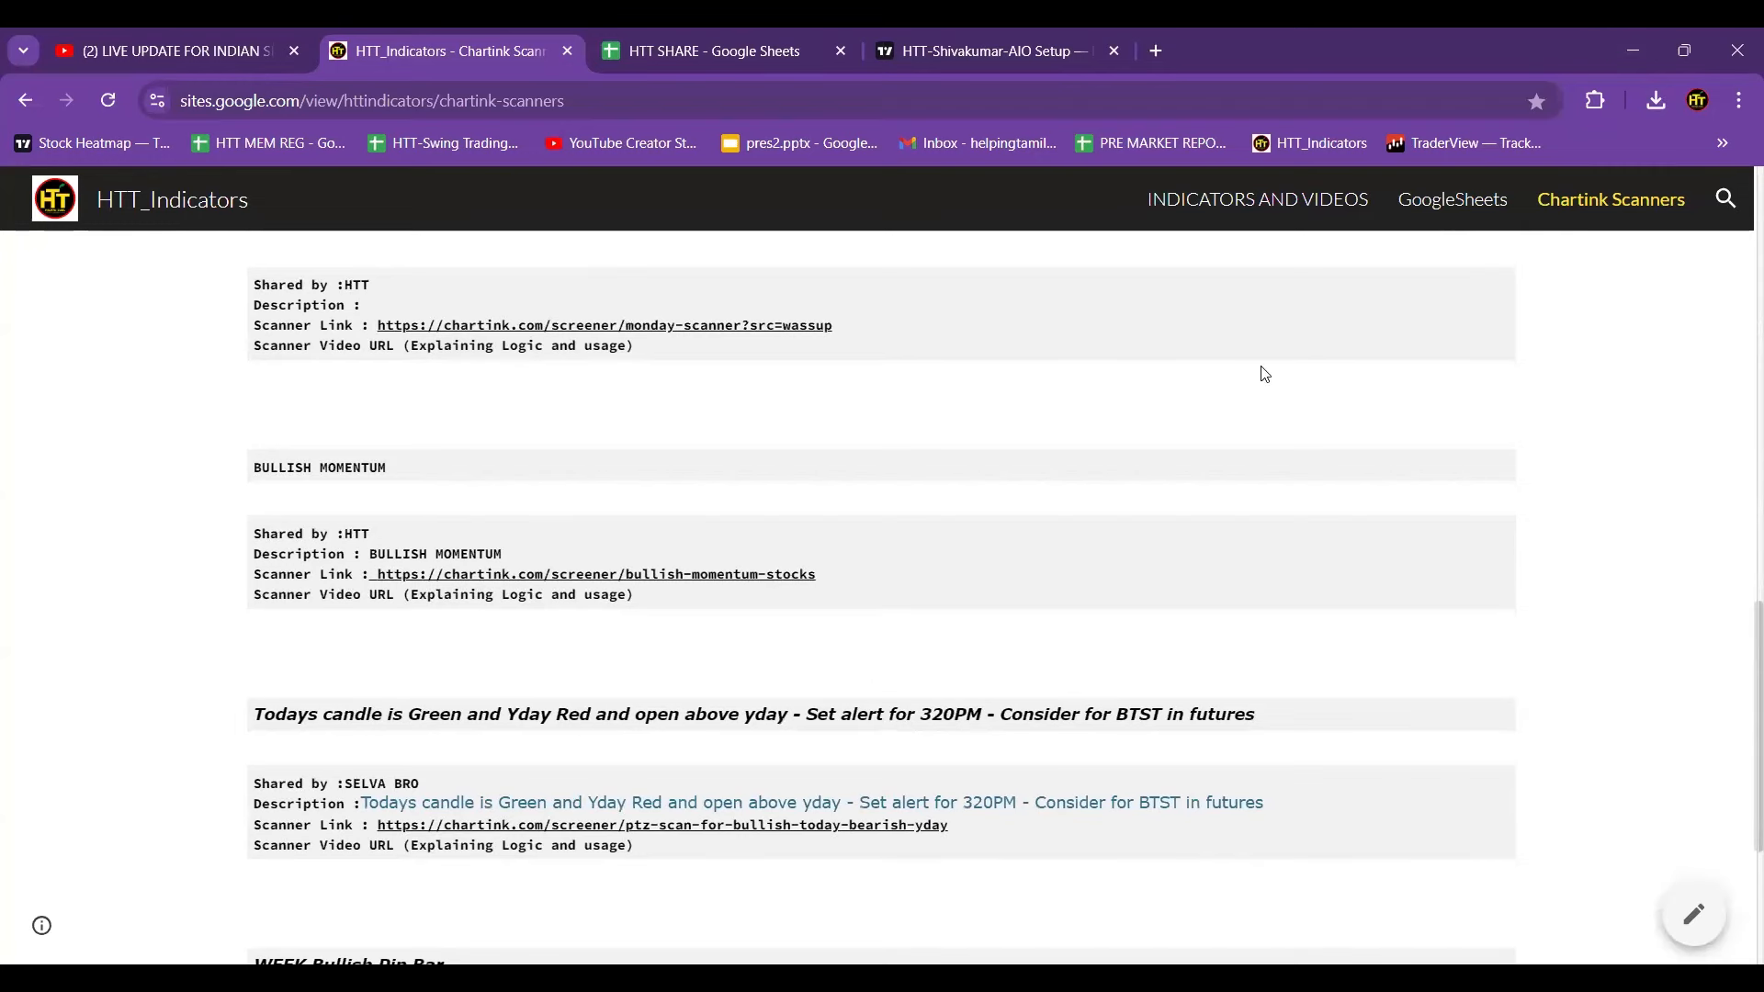